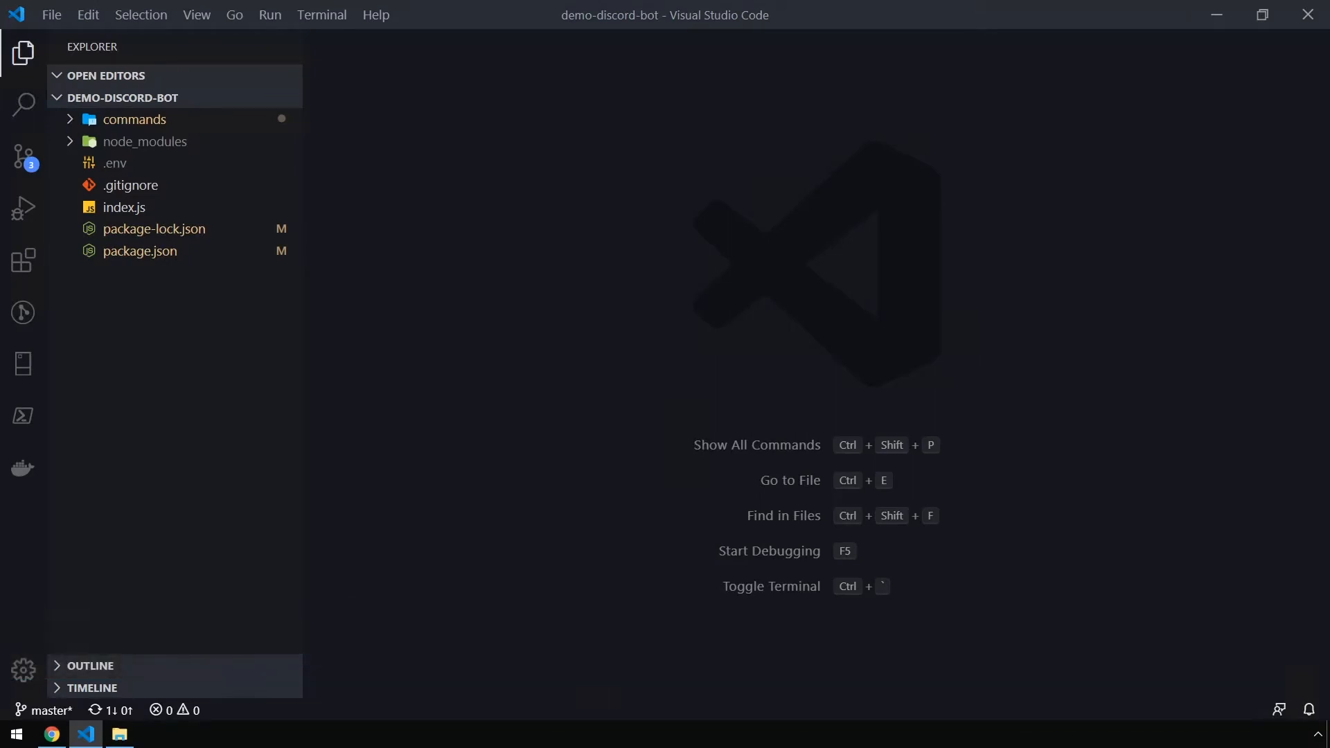
- In package.json, change the start script to node index.js and add a dev script running nodemon index.js
left_click(139, 251)
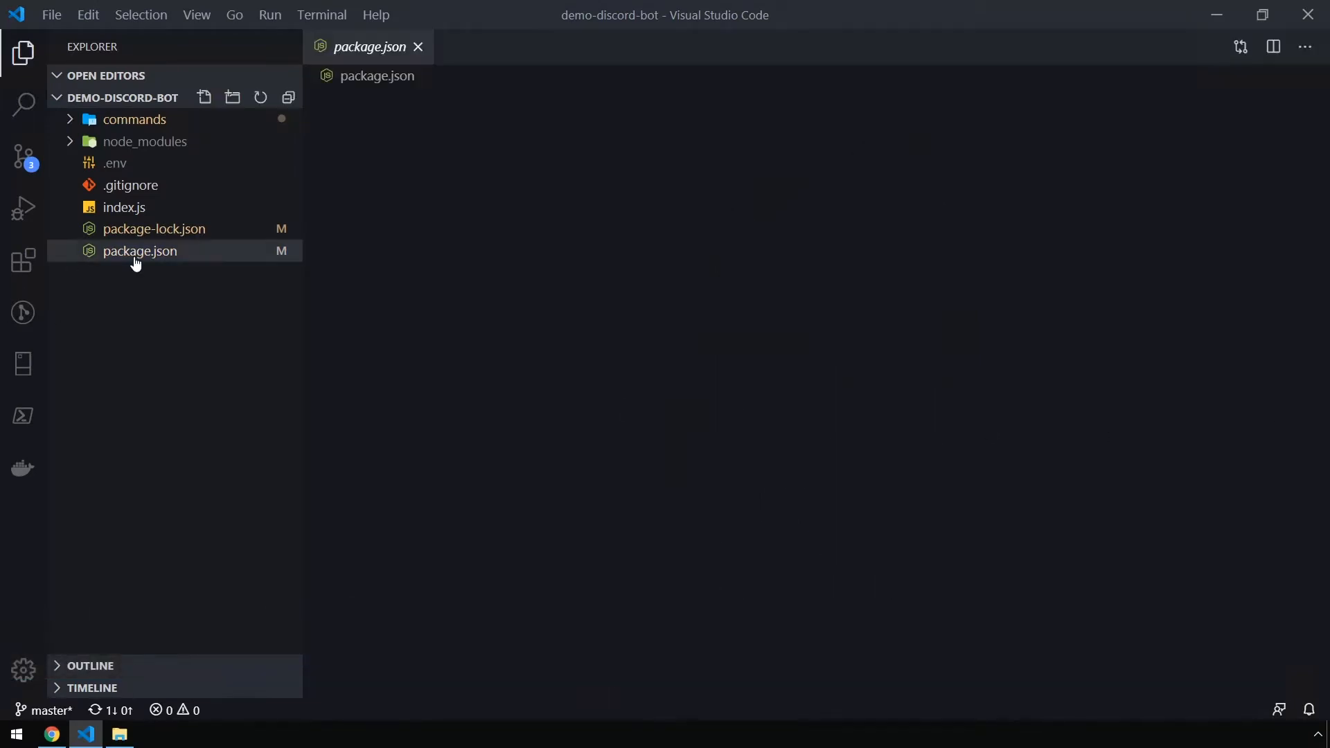
double_click(140, 250)
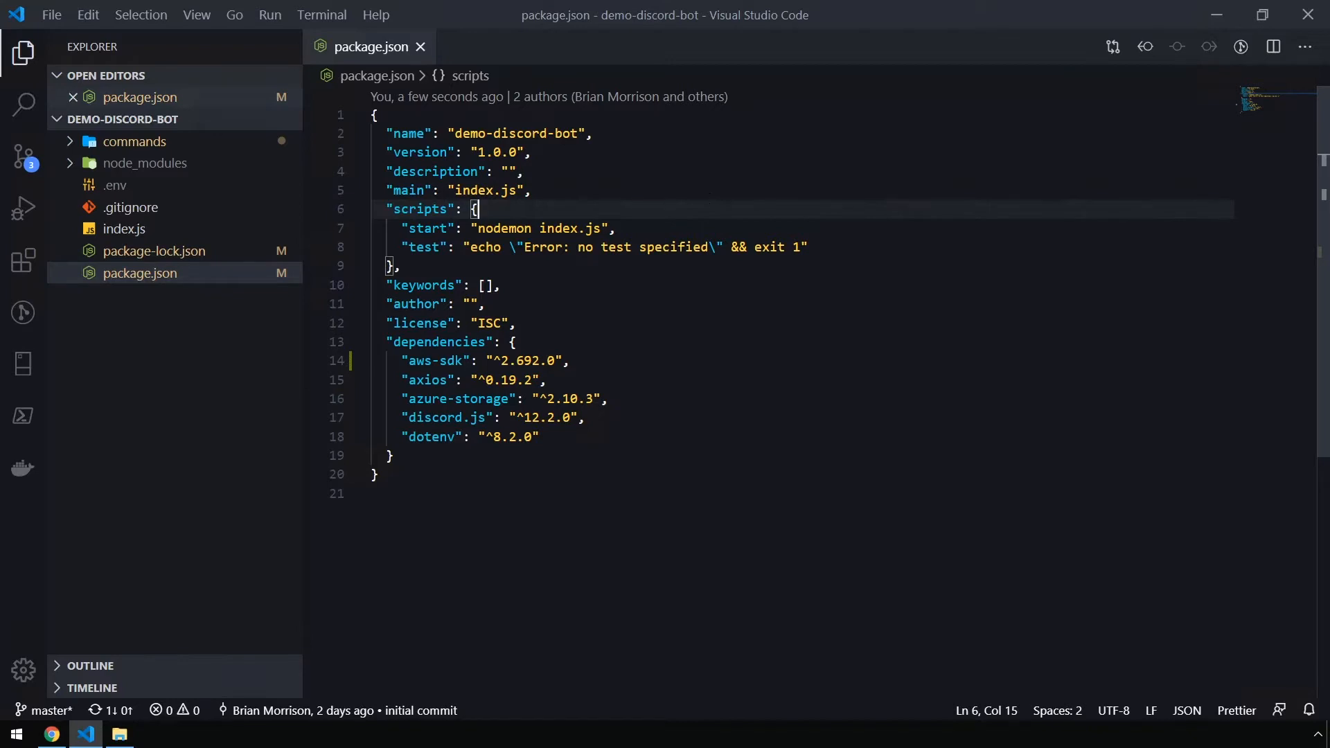
double_click(501, 227)
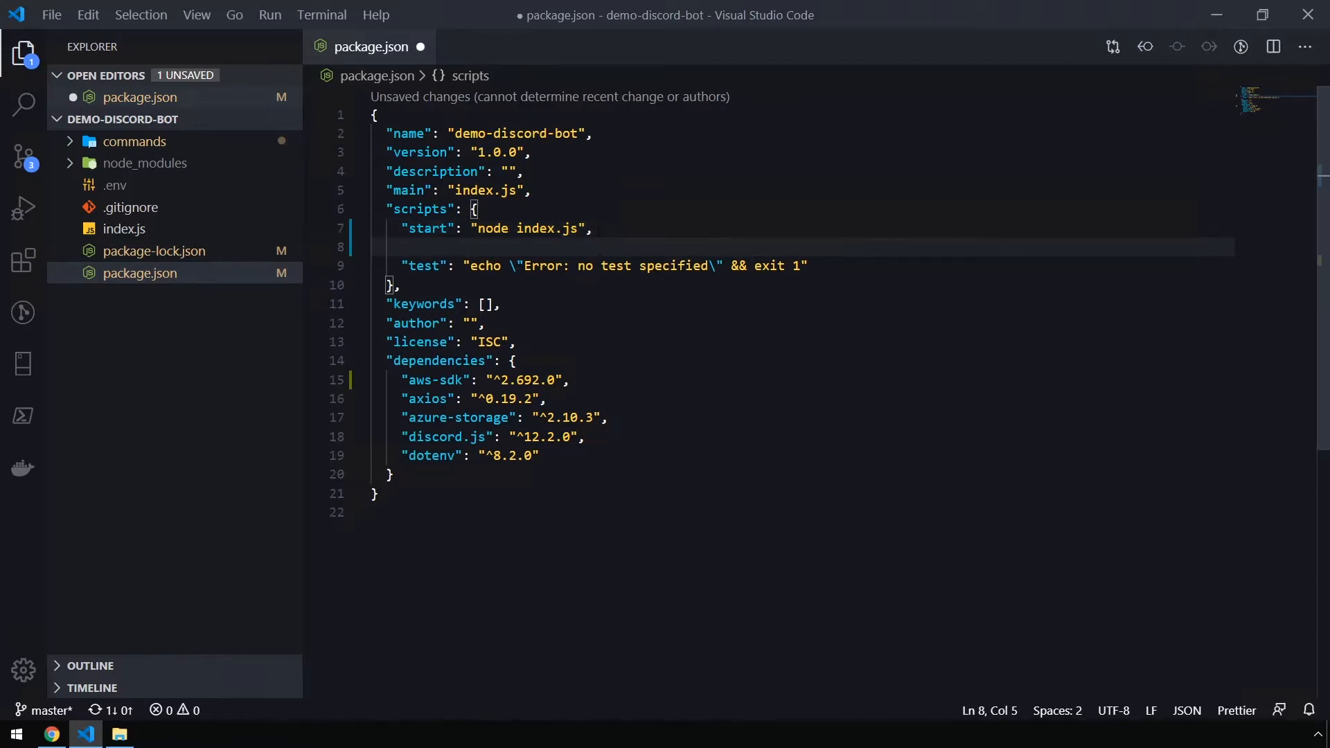
type("\"dev\"")
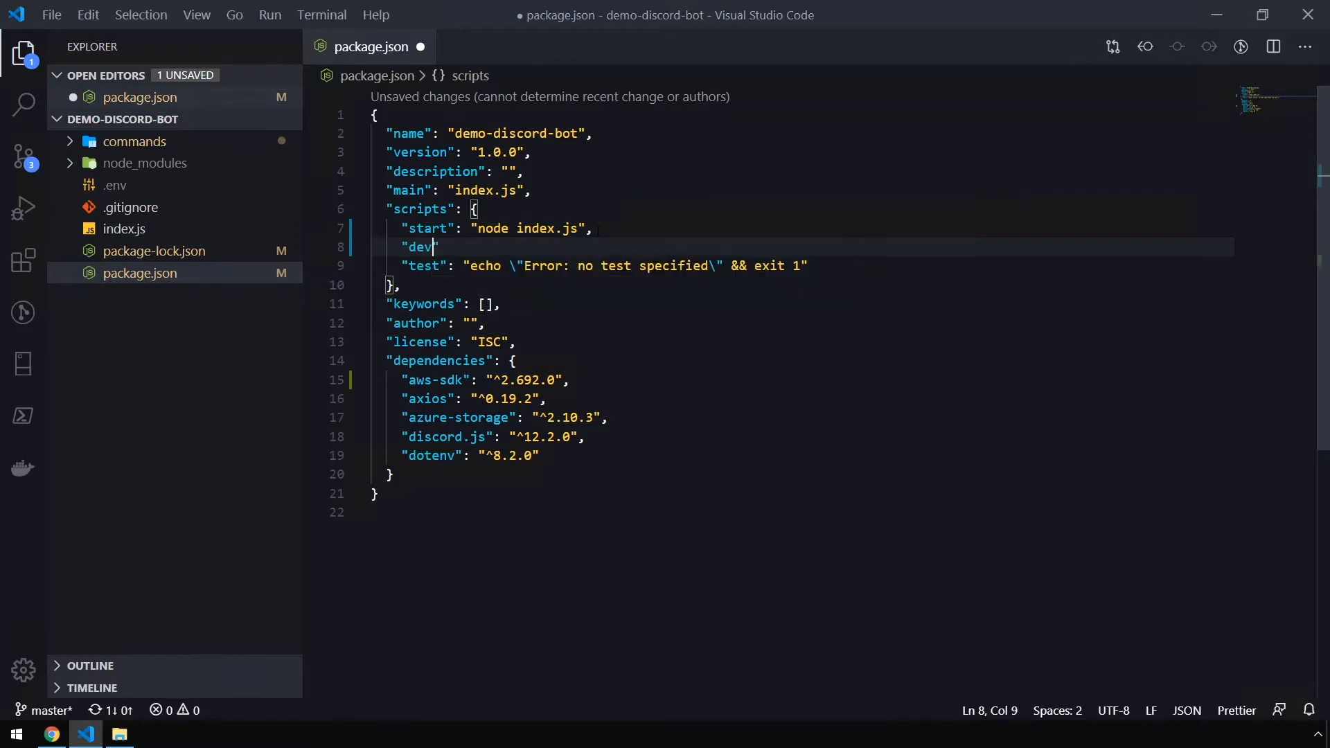
type("\":")
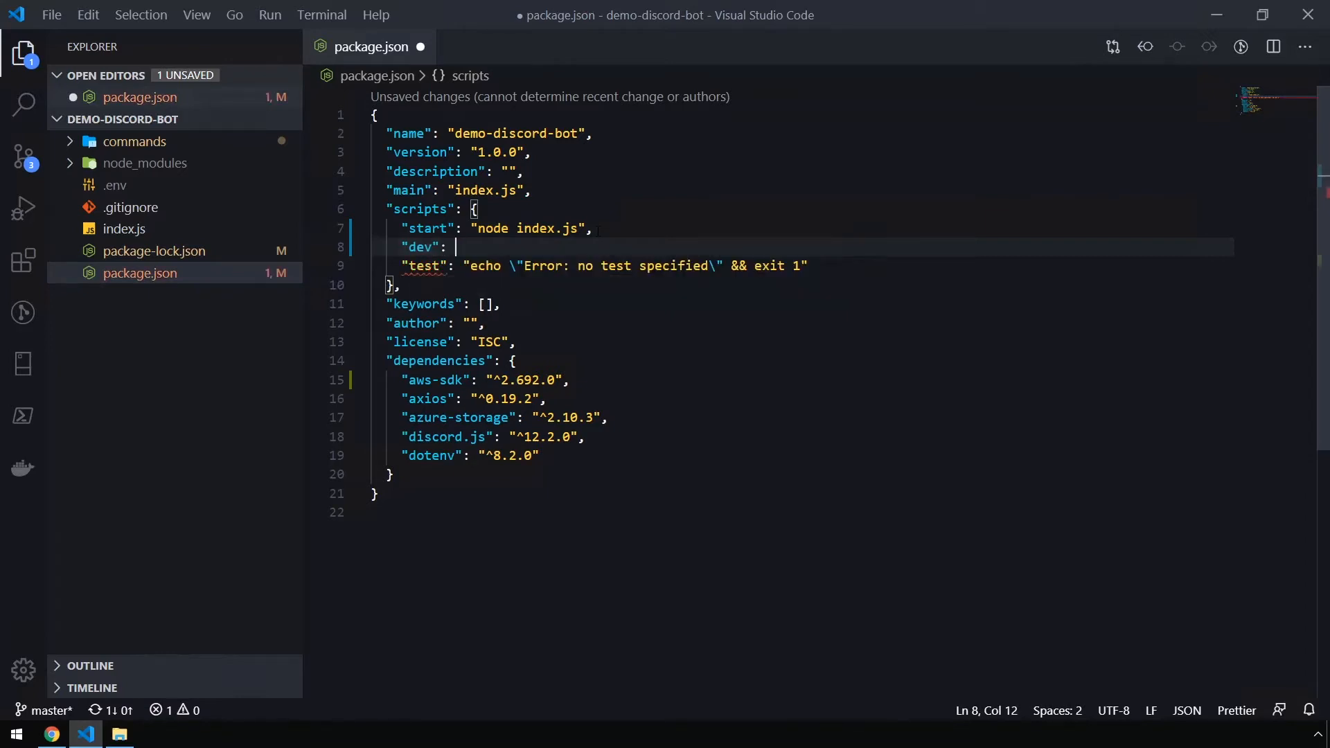
type("n")
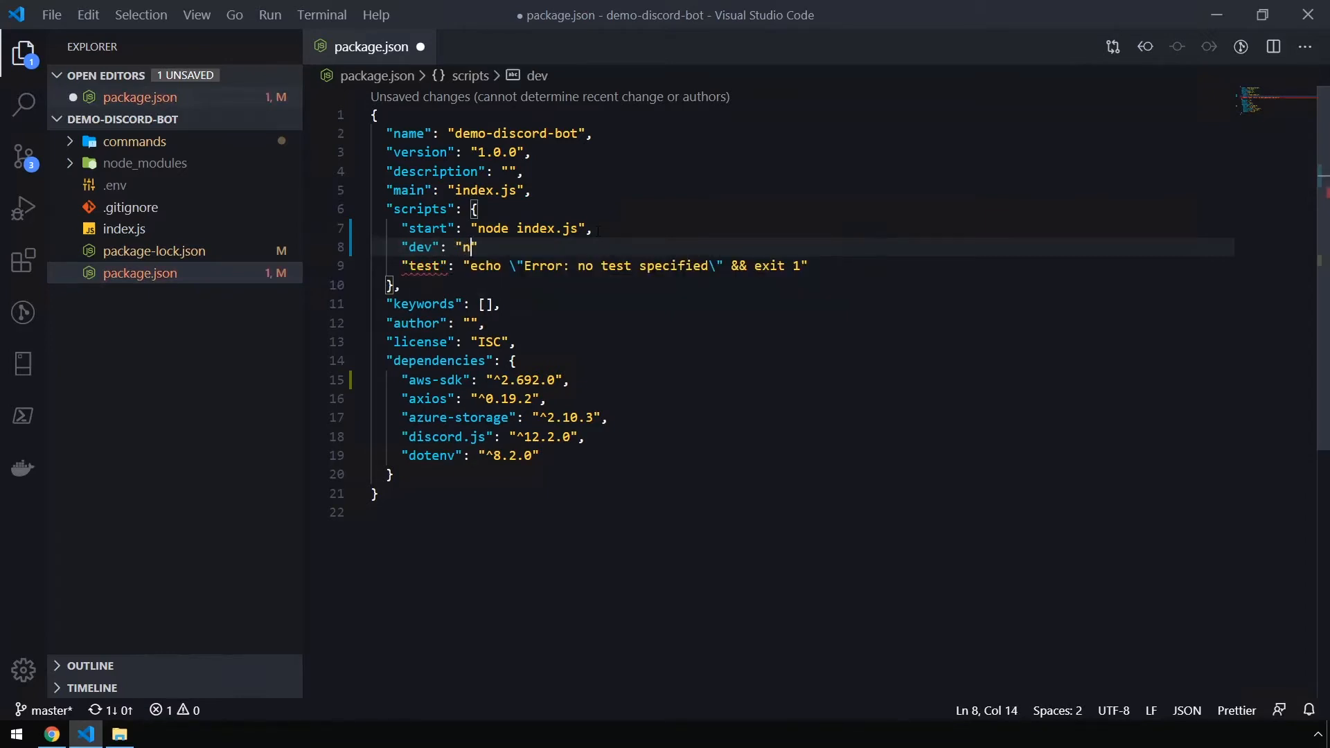
type("odemon index.js")
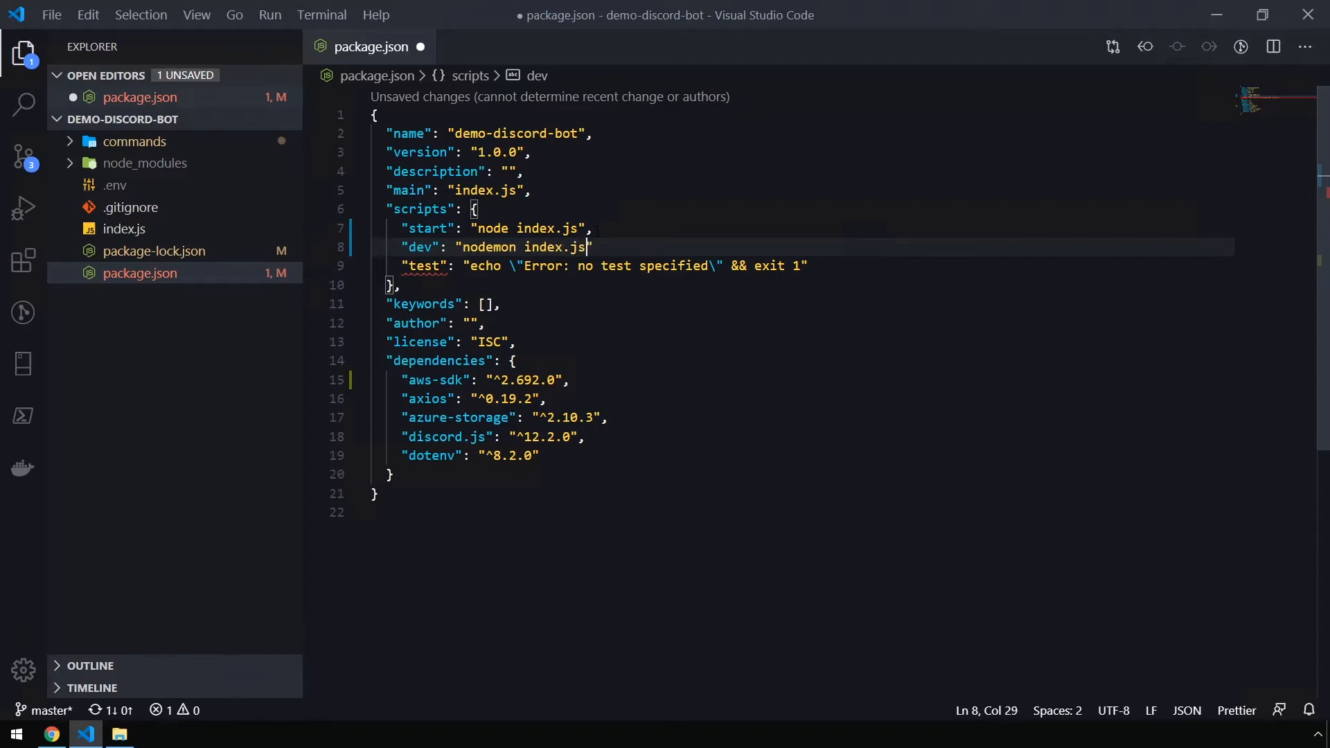
type(",")
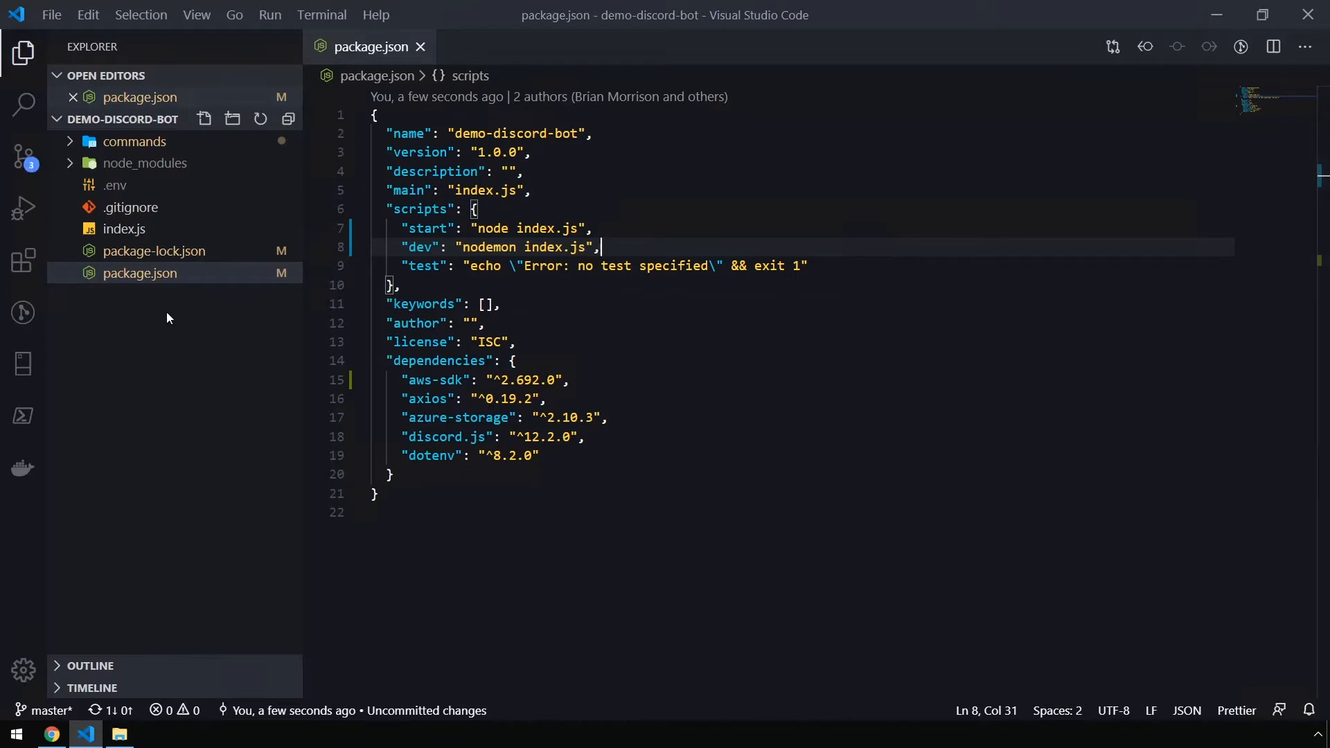
mouse_move(164, 321)
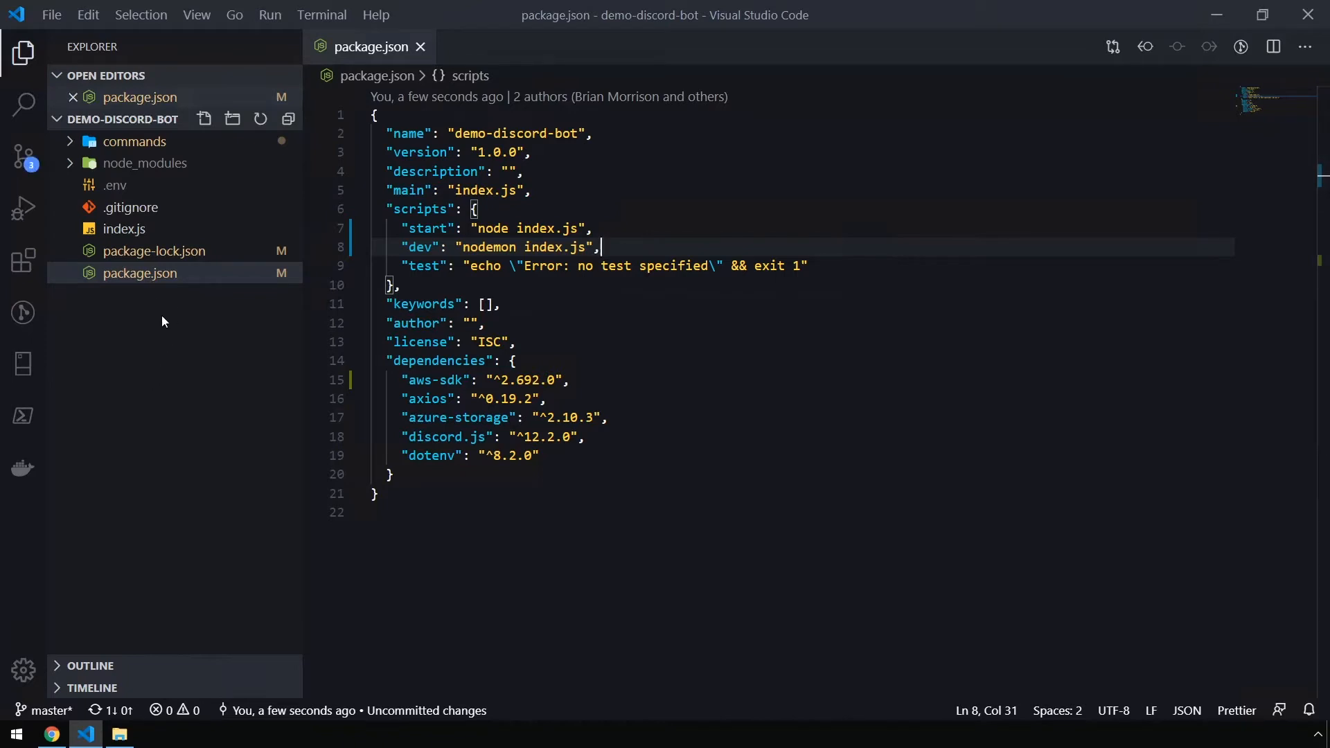
- Zip all project files in File Explorer as demo-discord-bot, then close Explorer
right_click(139, 272)
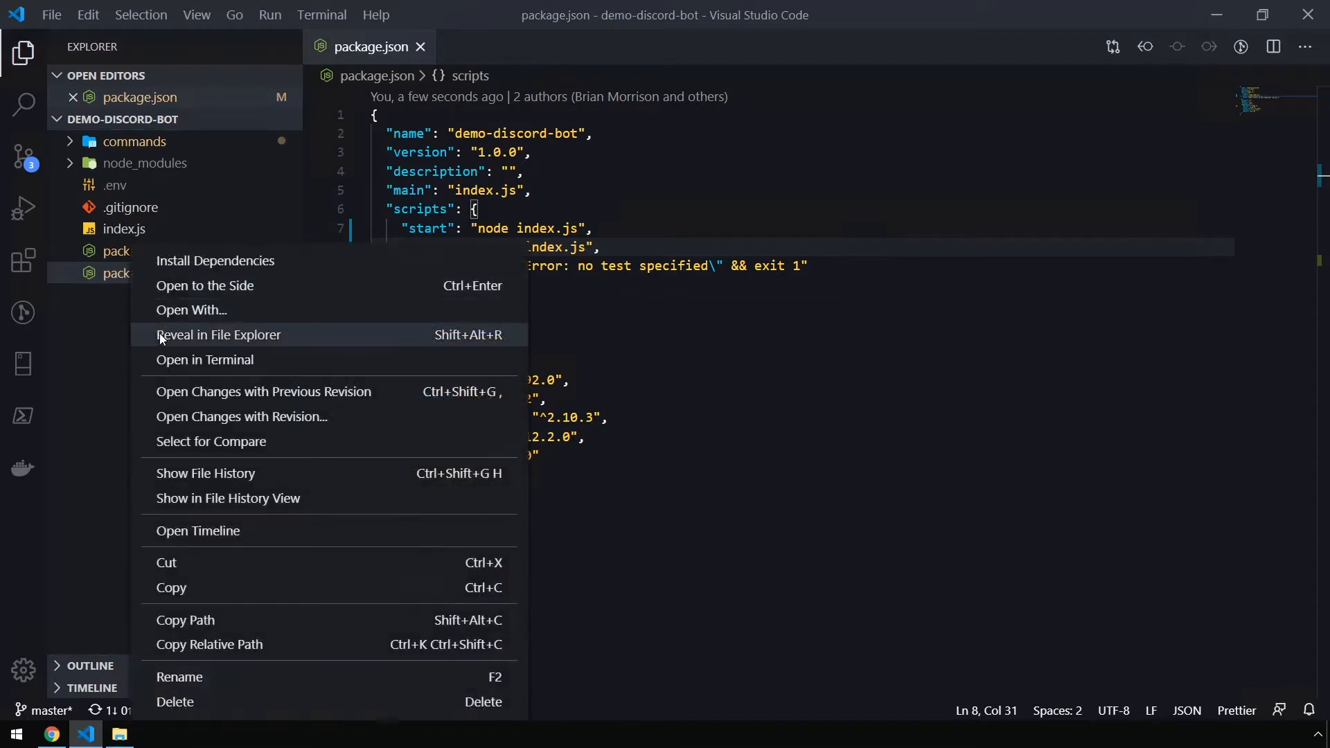
left_click(218, 333)
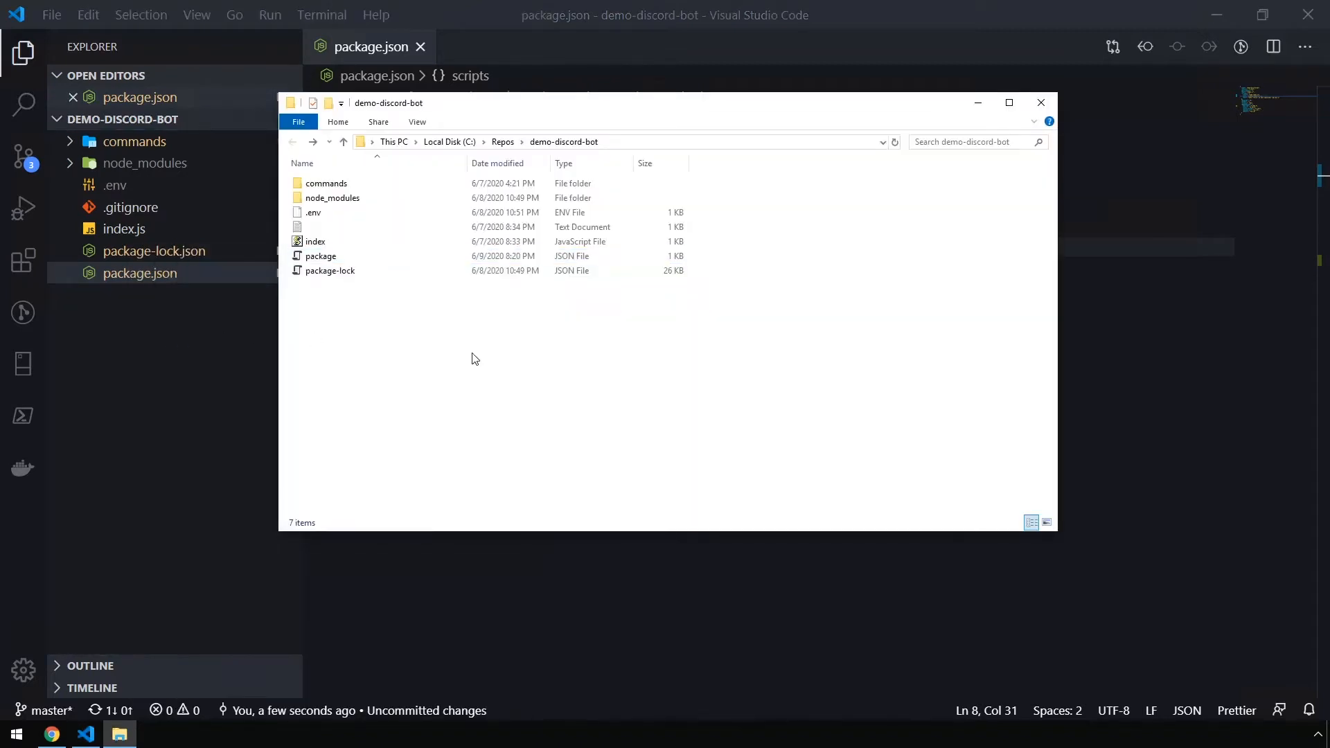
key("ctrl+a")
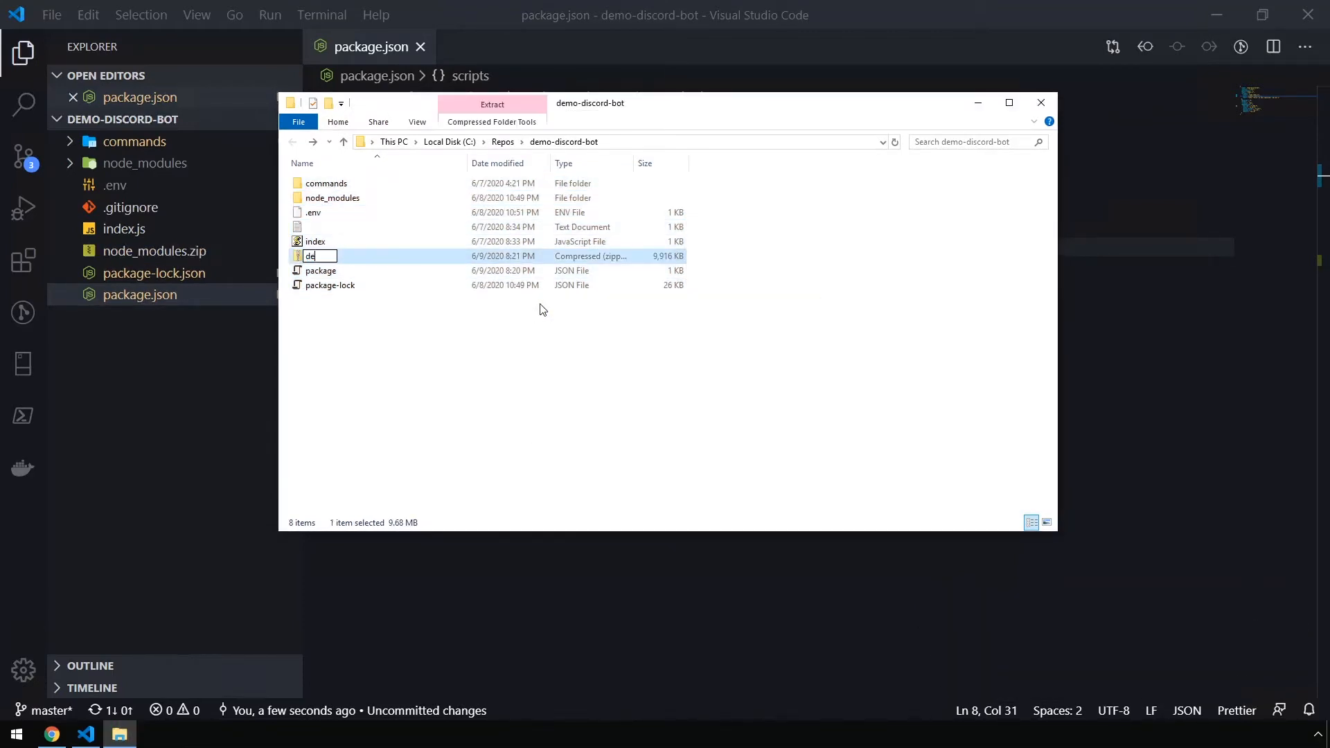
type("demo-discord-bot")
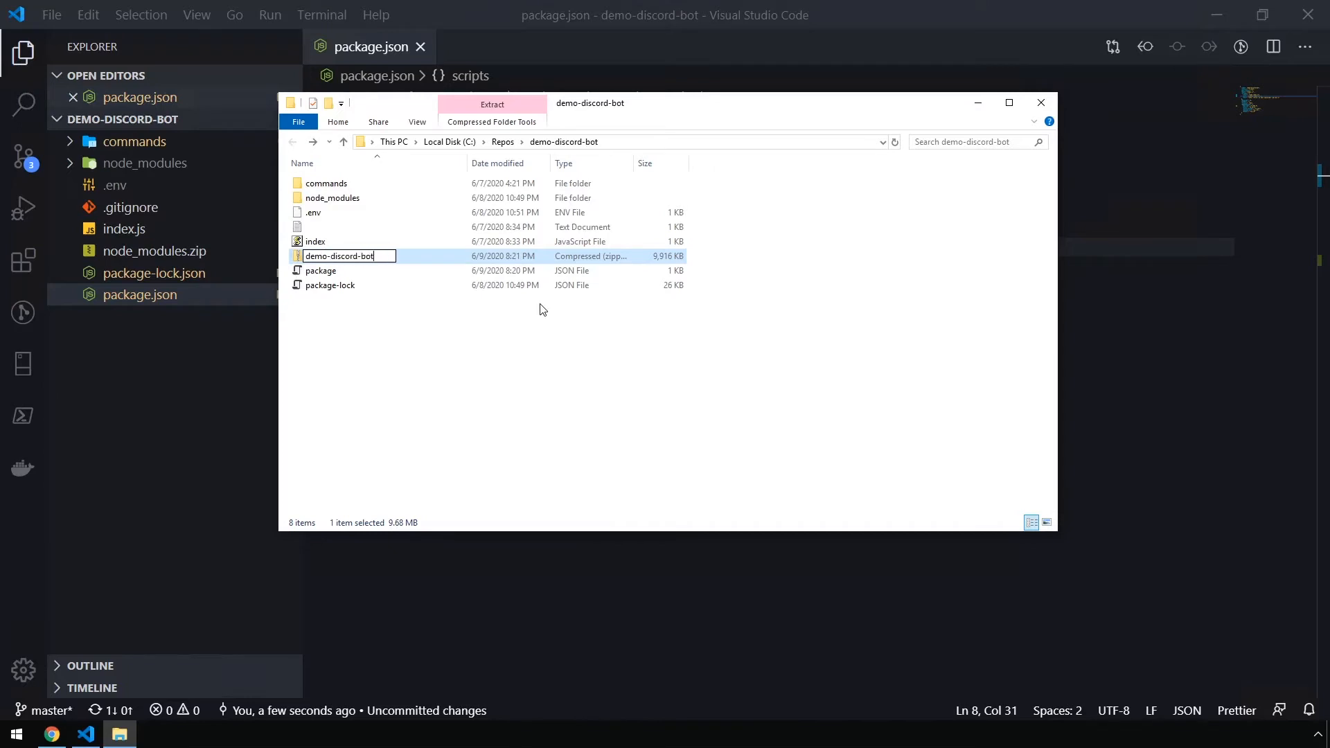
key("enter")
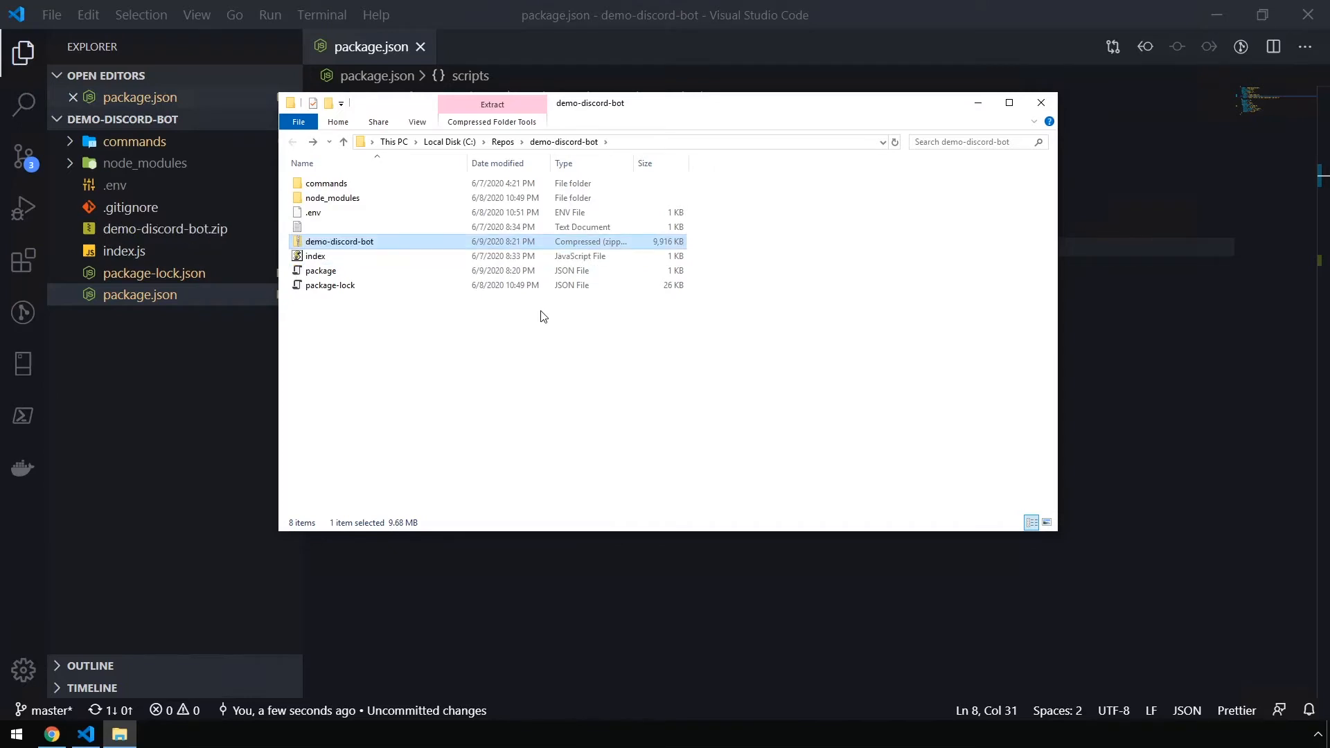
left_click(1039, 102)
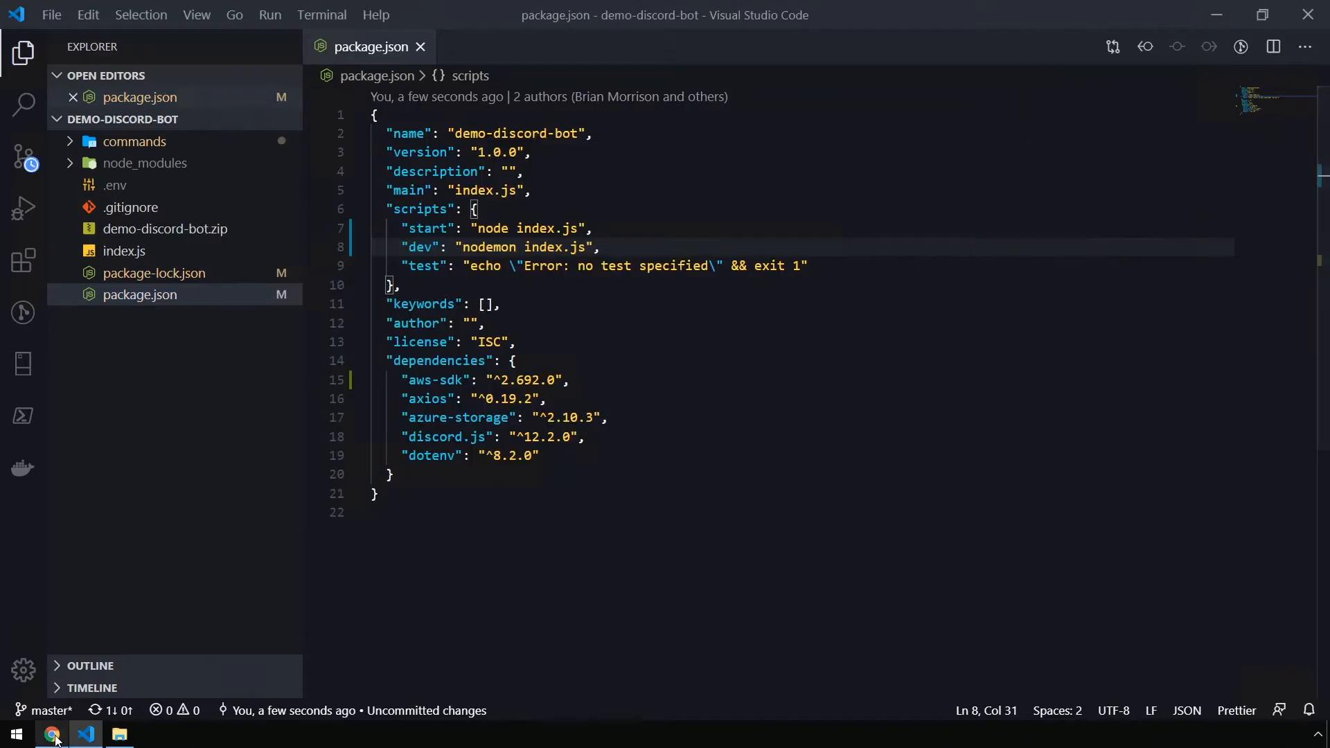
- In the browser, open Elastic Beanstalk and start creating a new web application
left_click(52, 734)
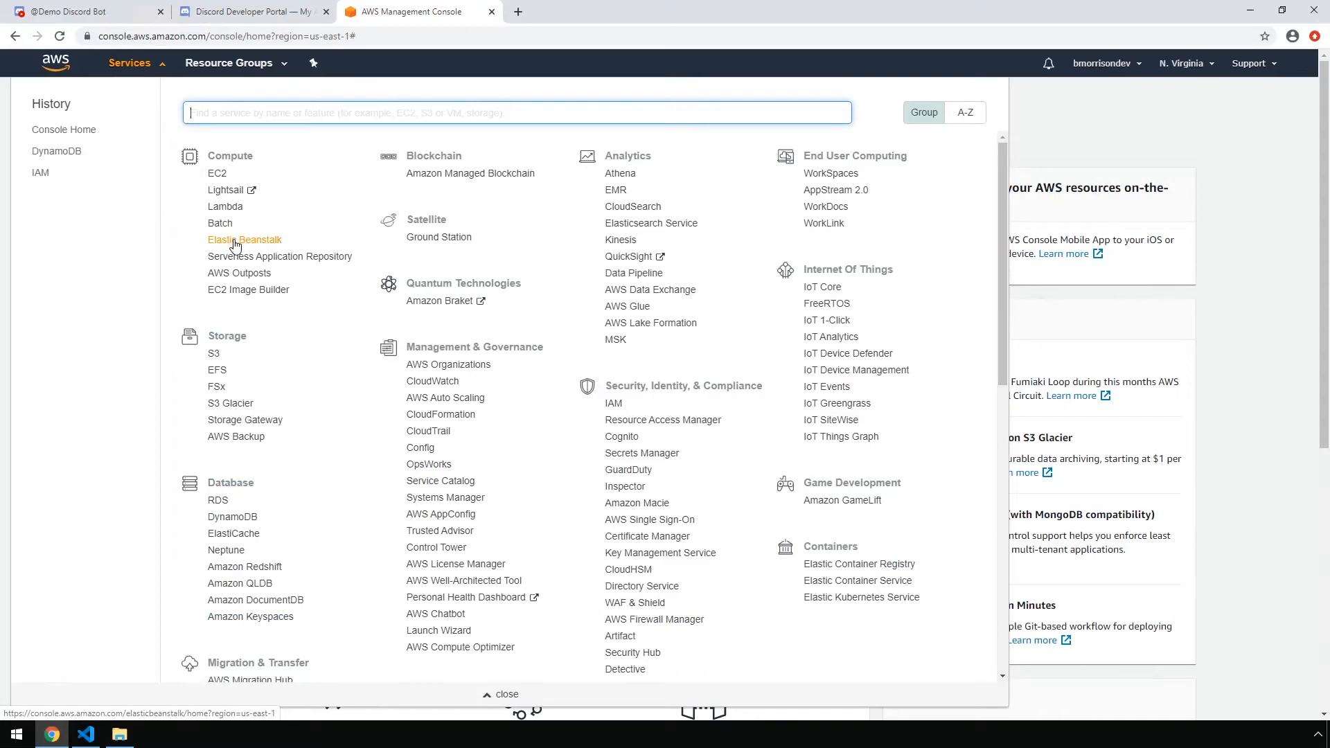
left_click(245, 239)
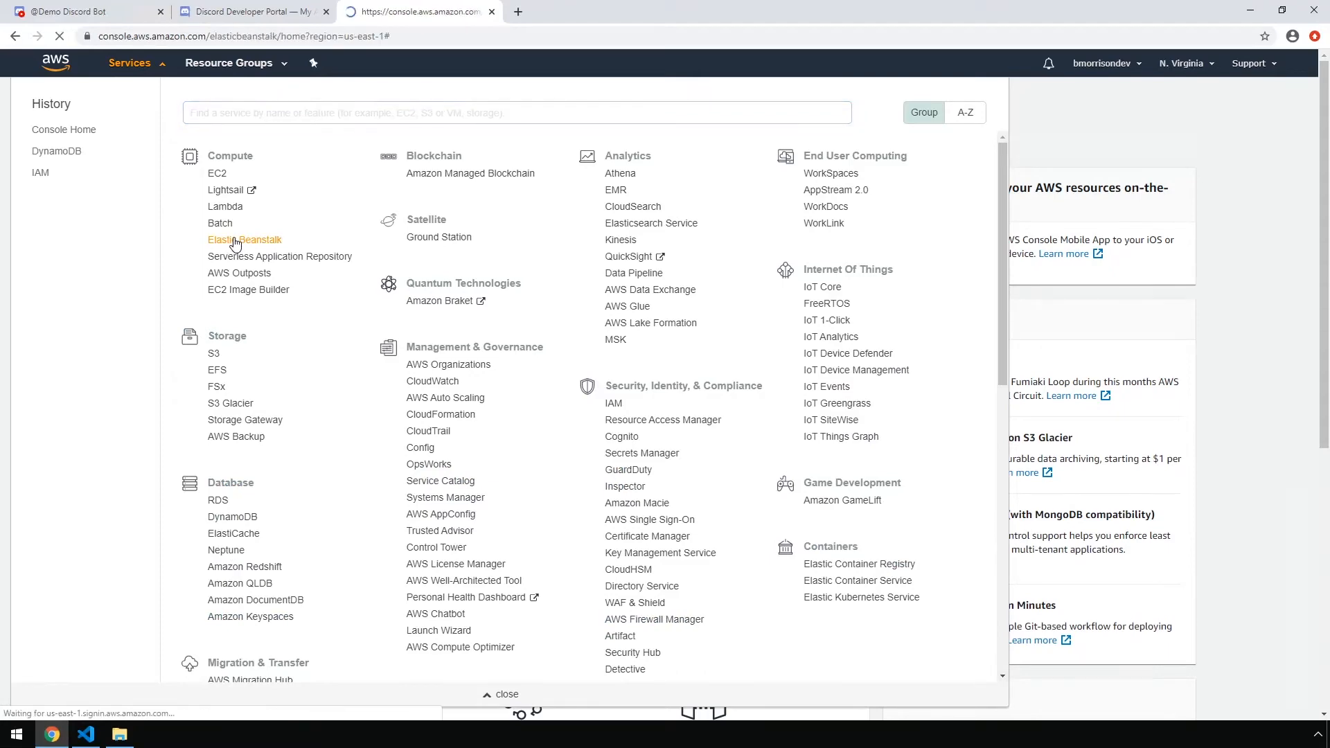
left_click(245, 239)
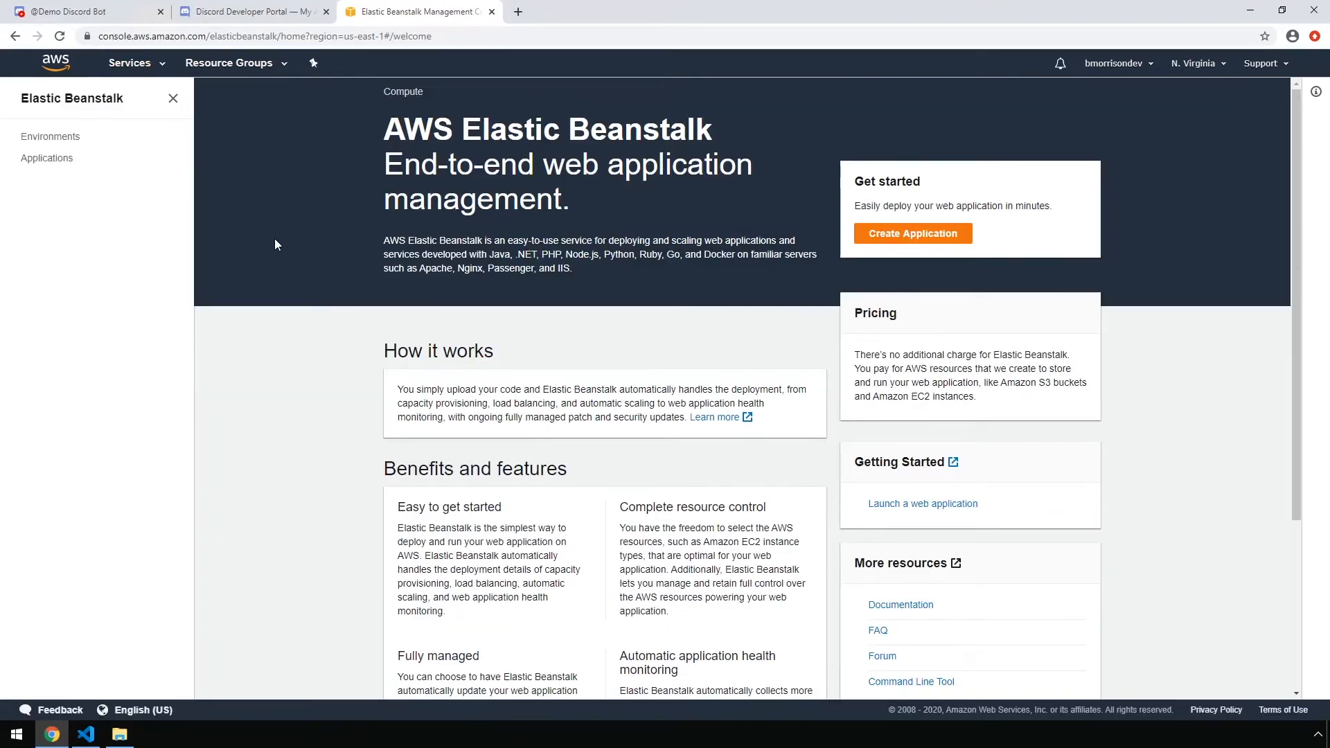
mouse_move(348, 228)
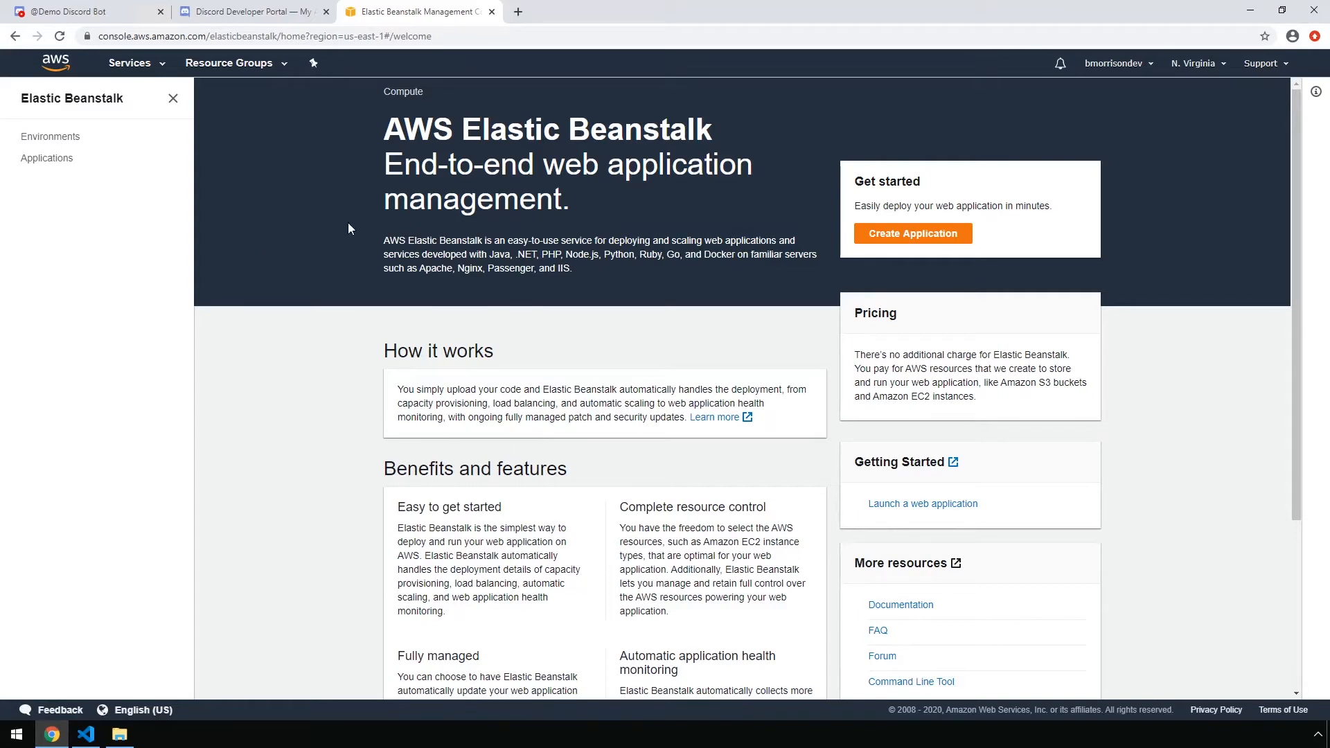
left_click(912, 234)
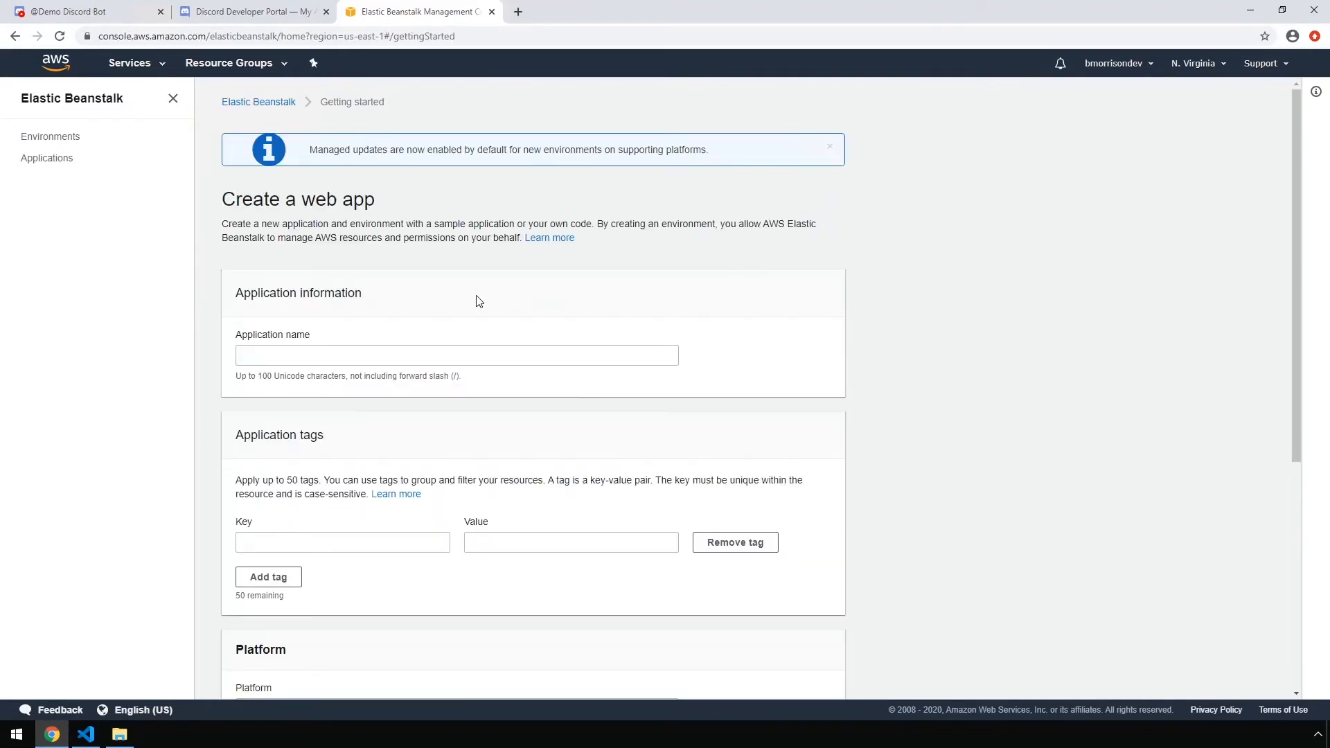
- Name the app demo-discord-bot, add an application tag, pick Node.js, and choose uploading your code
type("demo-discord-bot")
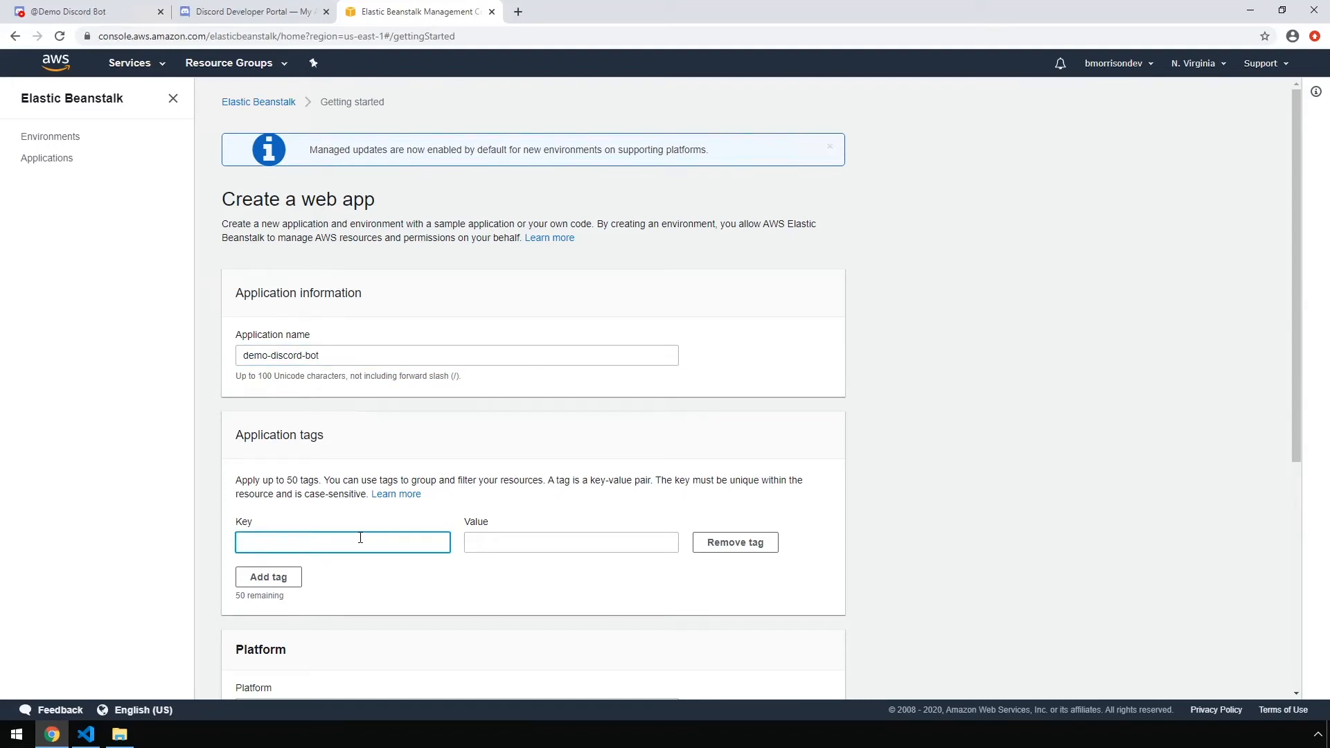
type("application")
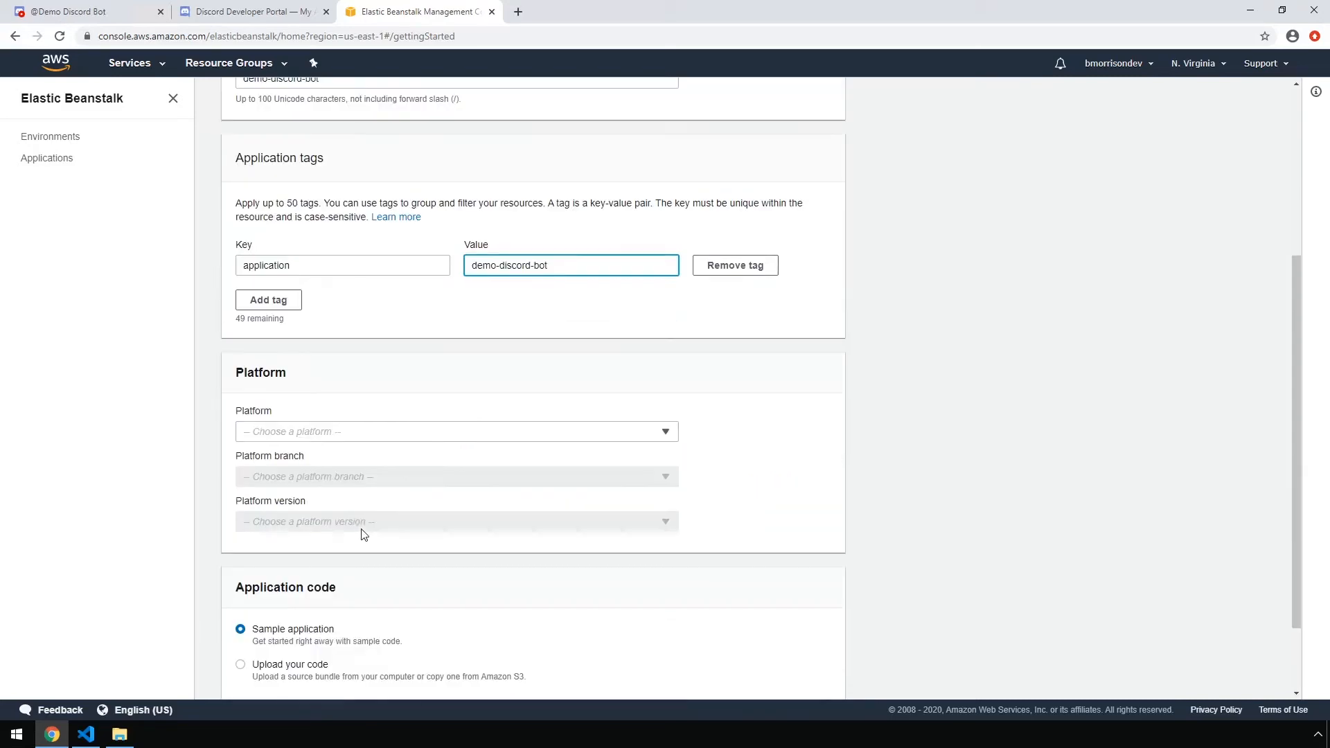
left_click(456, 431)
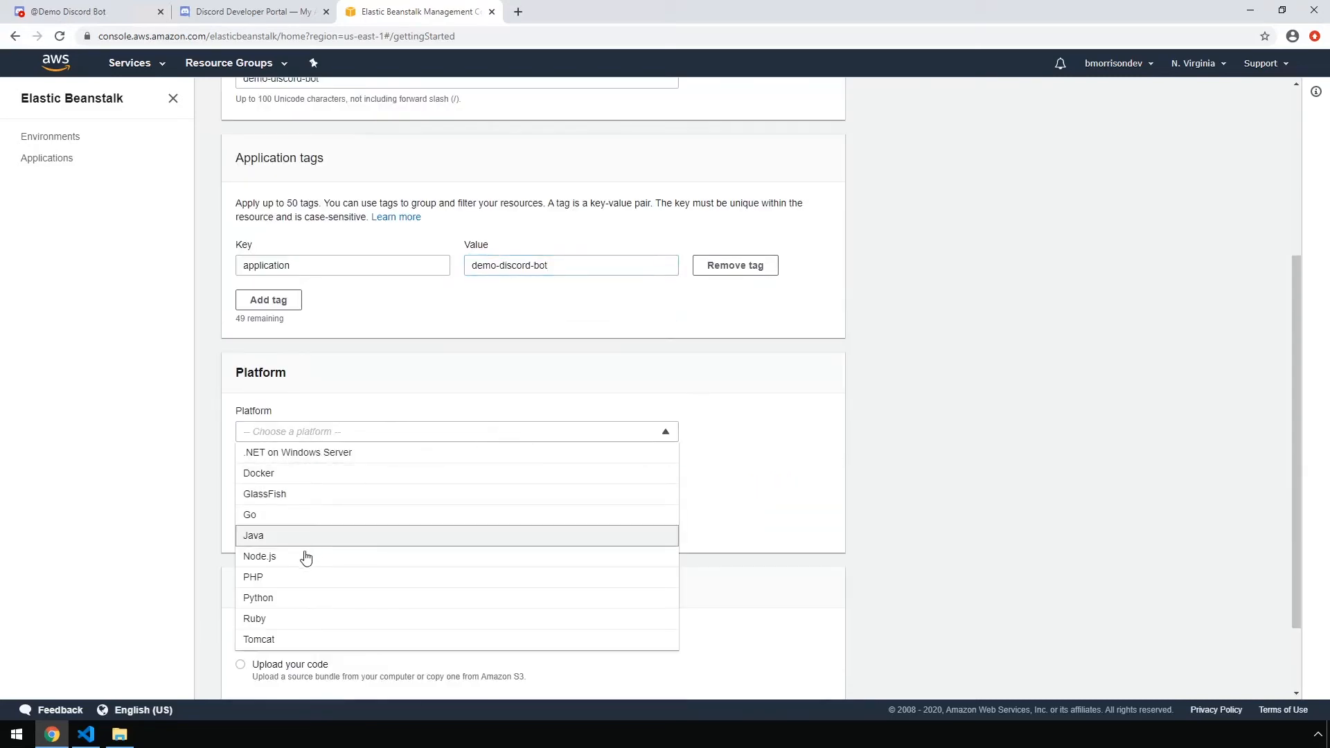
left_click(260, 555)
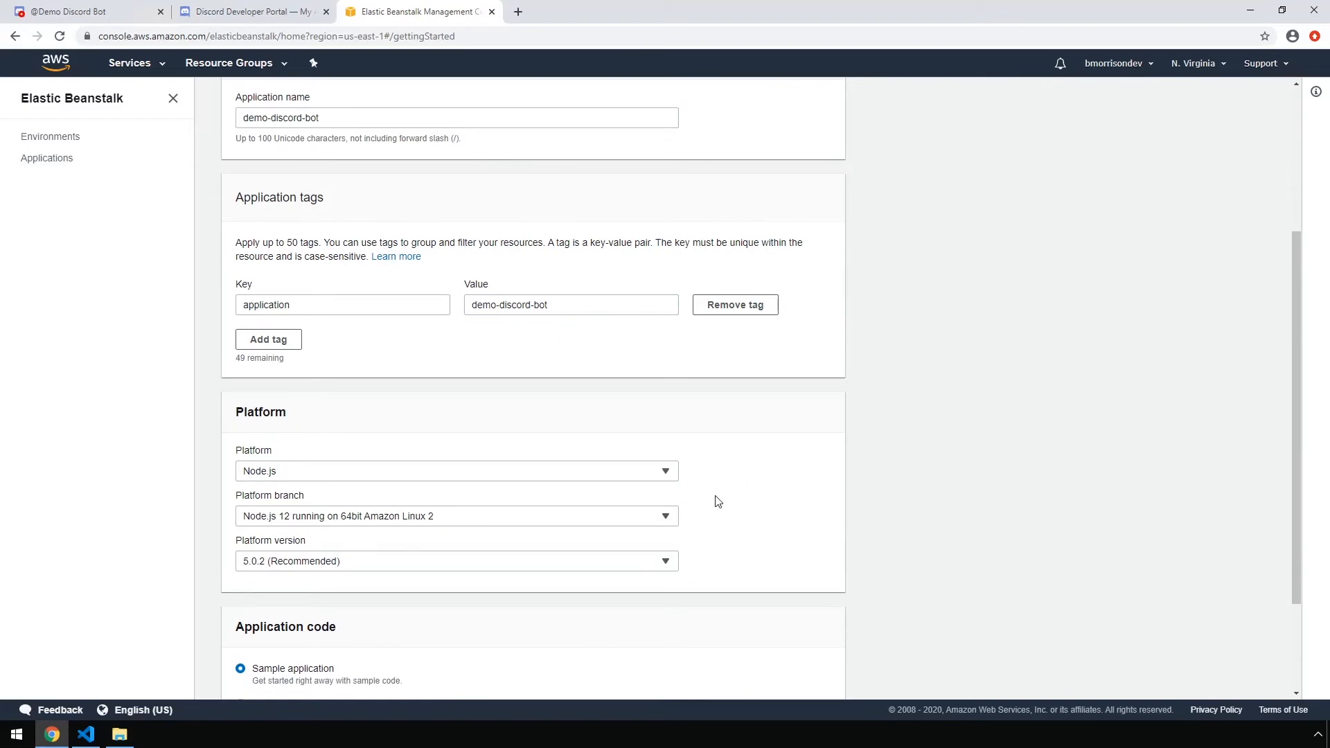
scroll("down", 3)
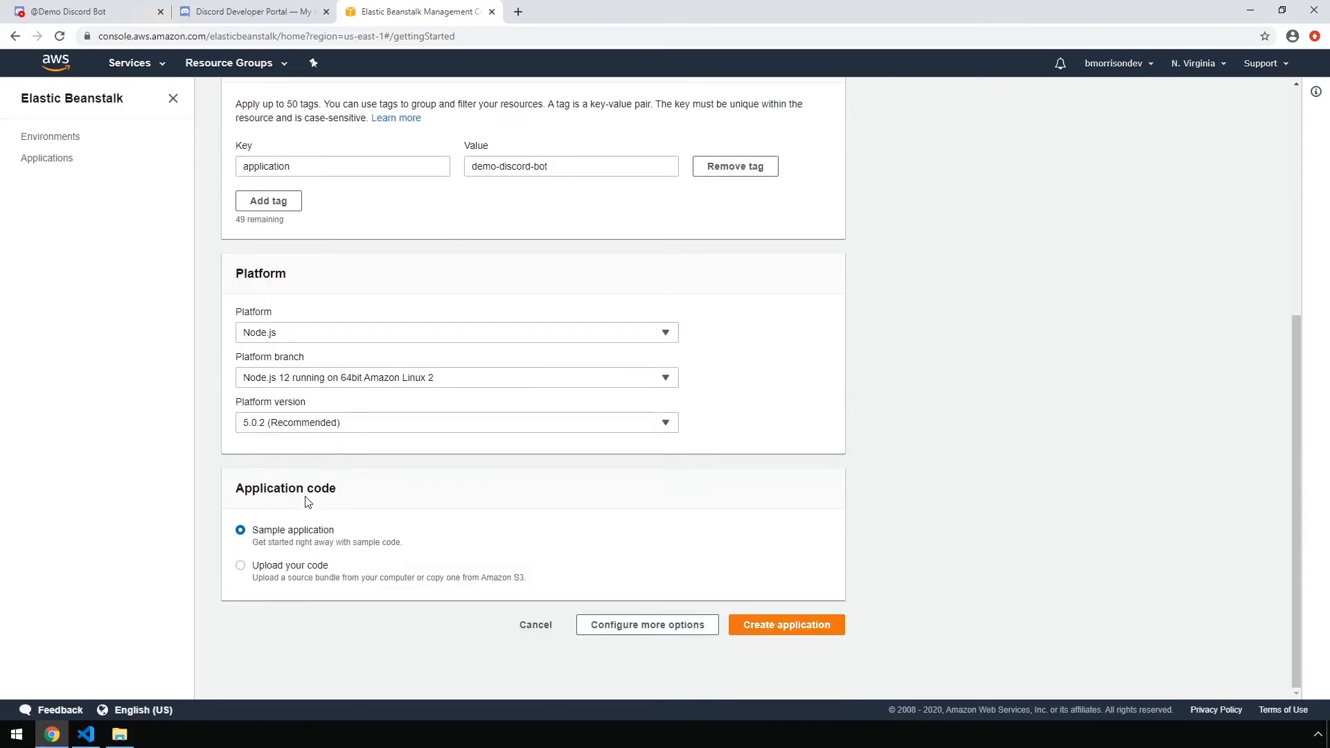
left_click(241, 565)
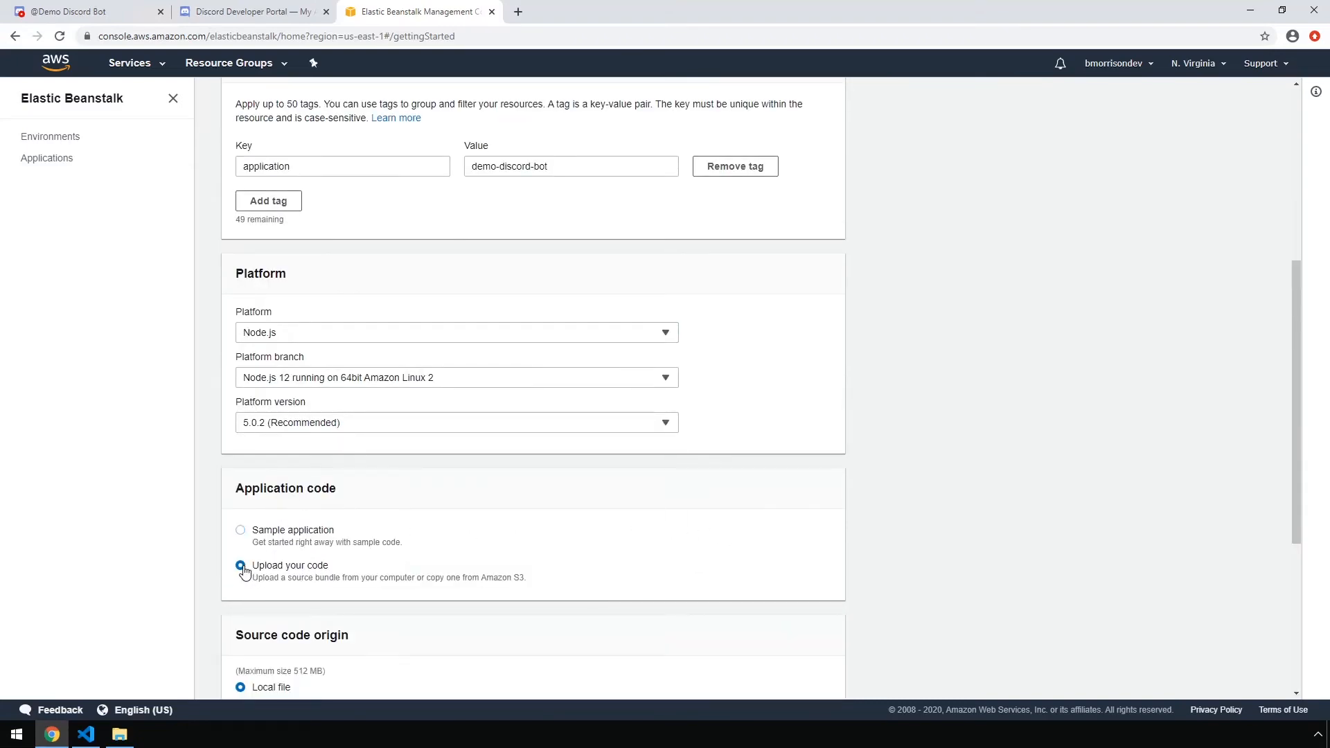
scroll("down", 3)
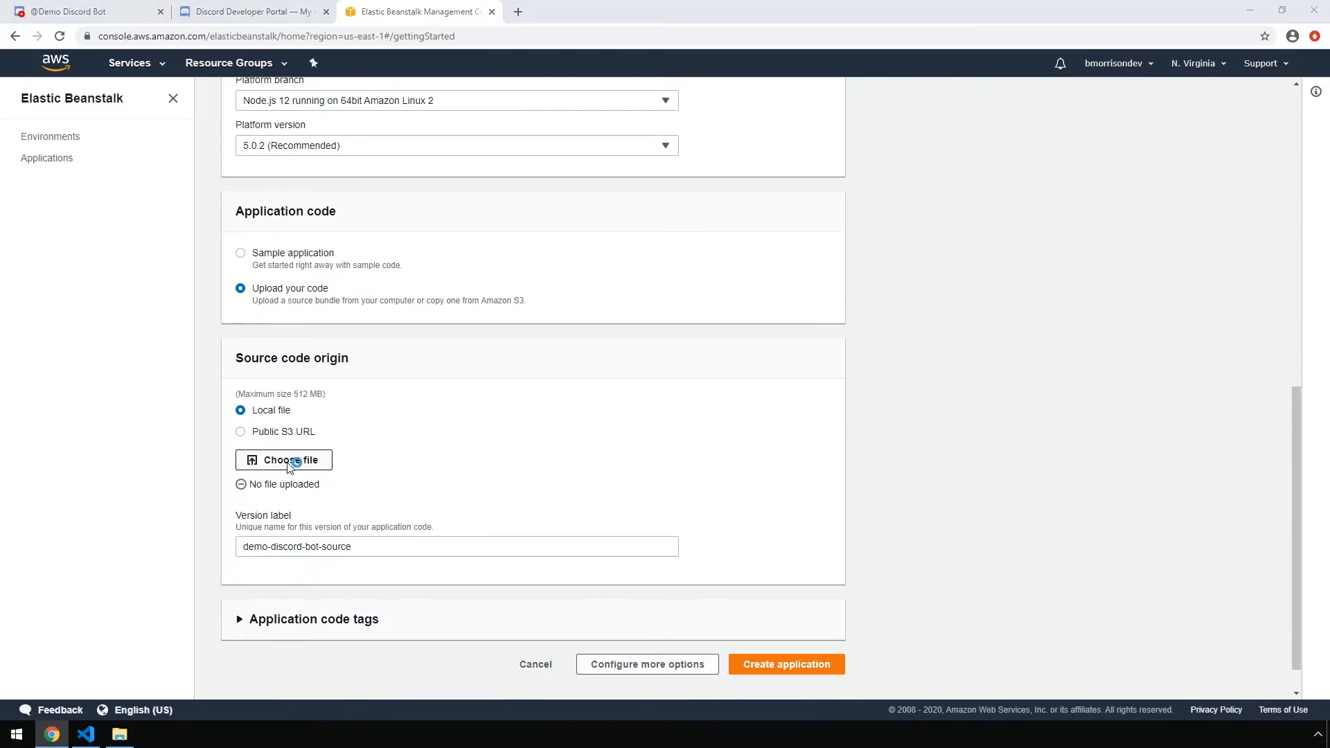
- Upload demo-discord-bot.zip and create the application, launching the DemoDiscordBot-env environment
left_click(283, 459)
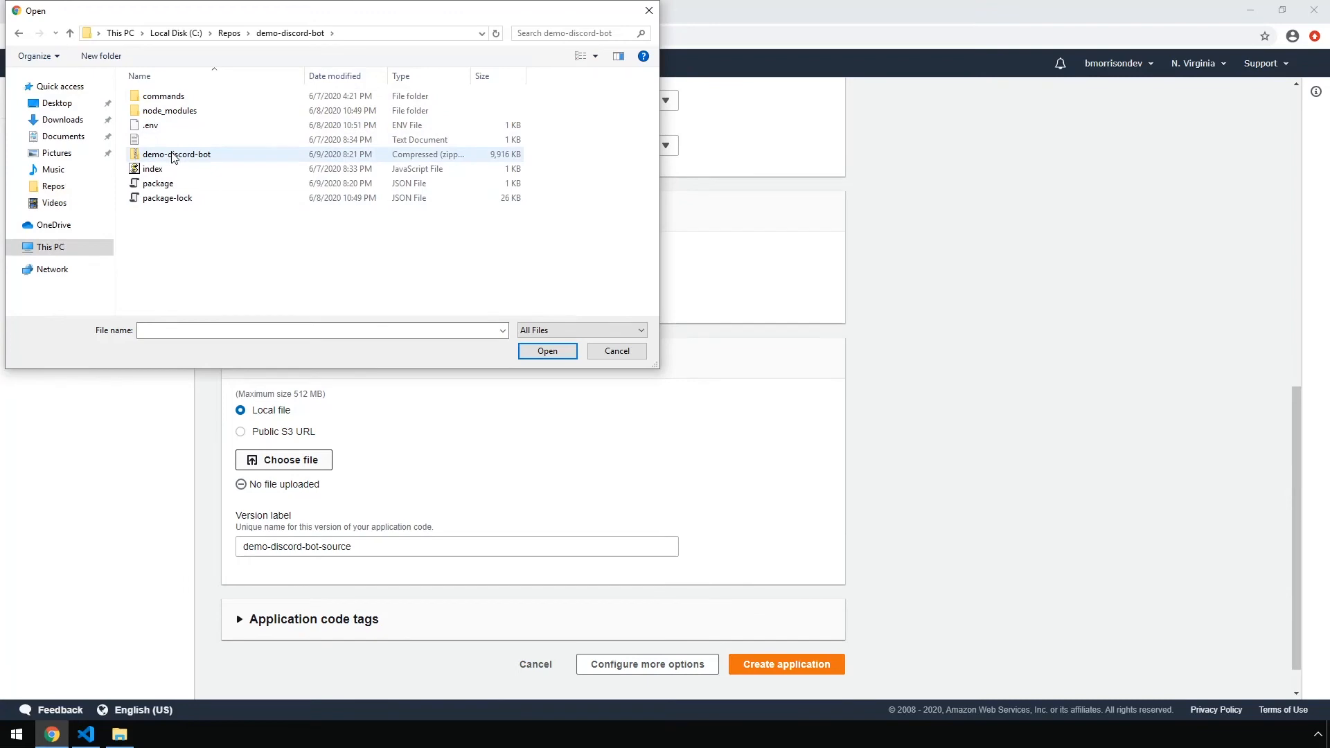
left_click(547, 351)
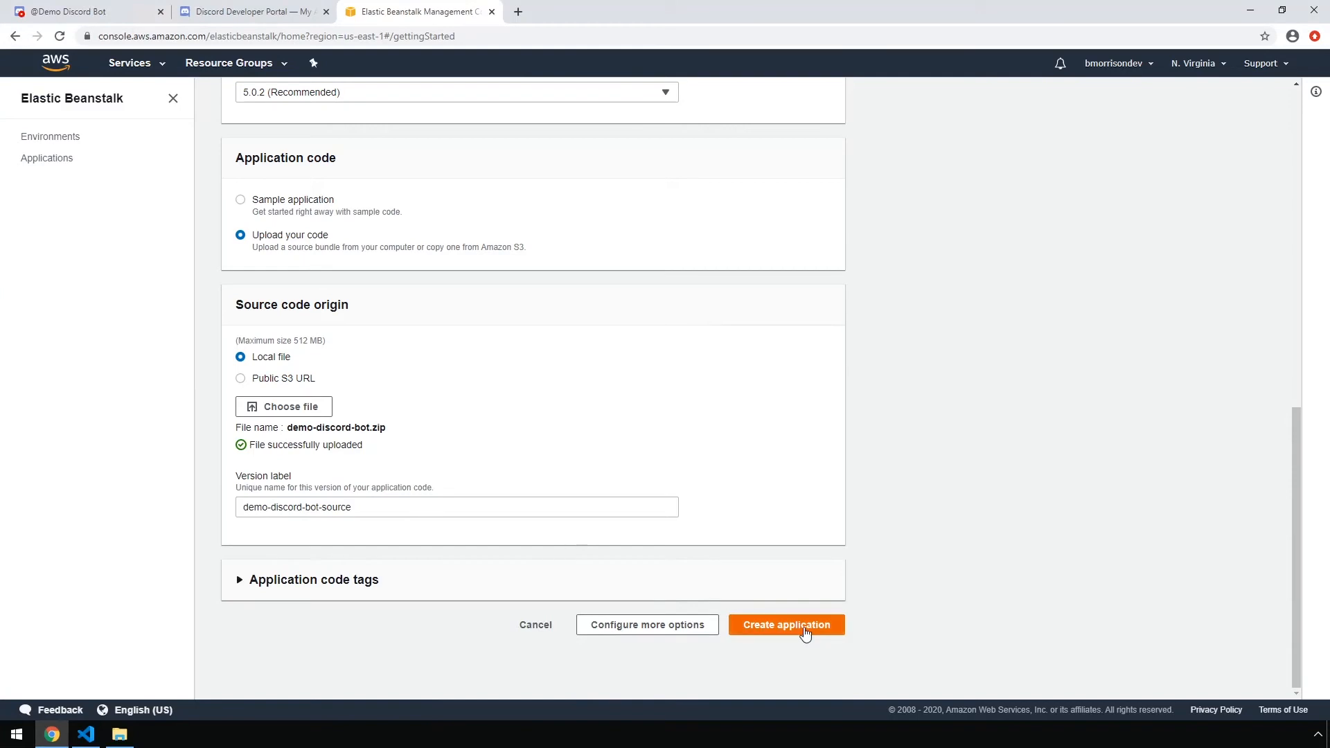
left_click(785, 624)
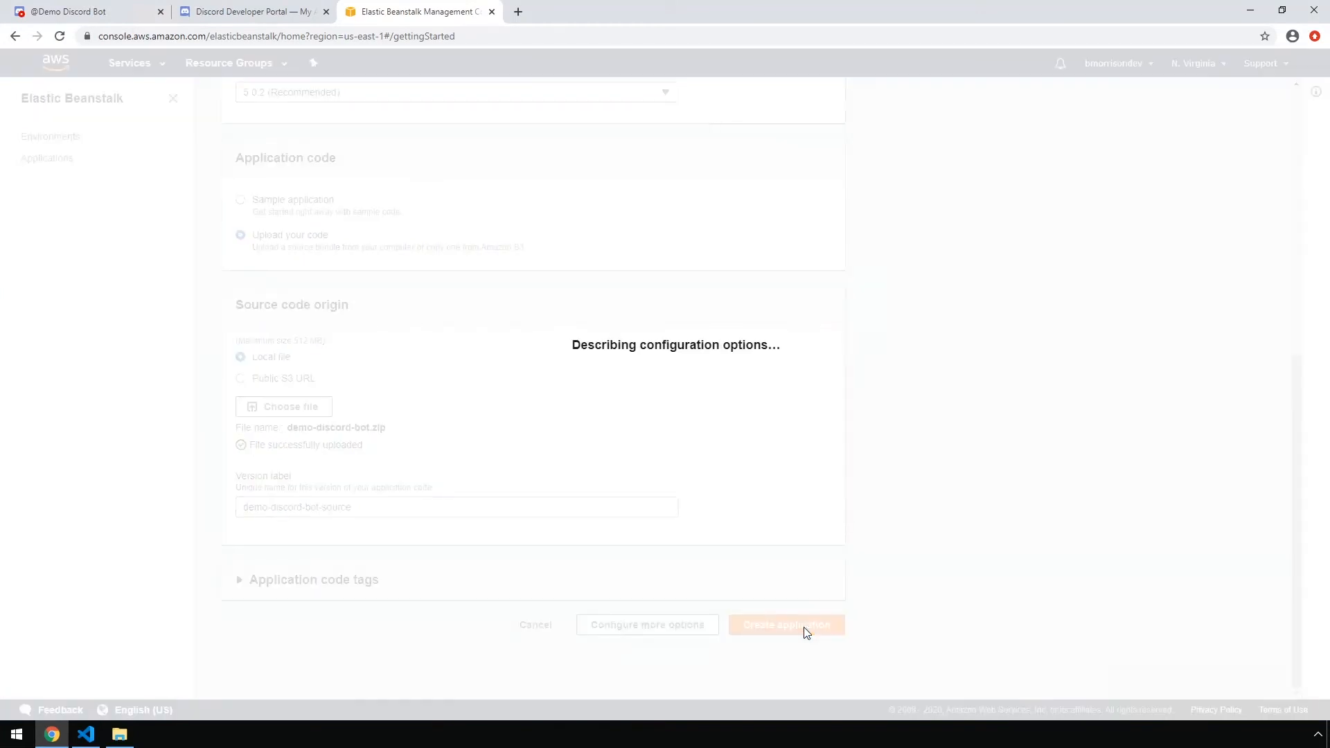
left_click(785, 625)
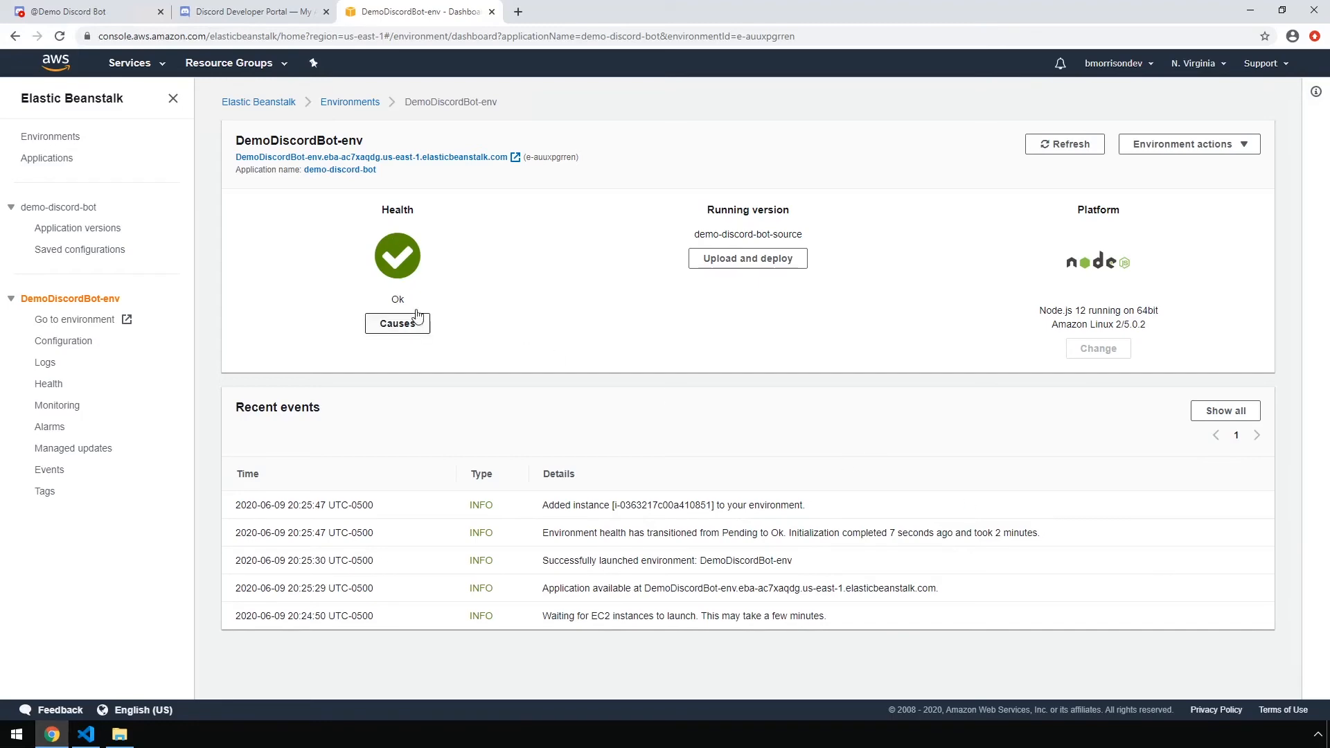
- Send !hello in Discord's #general channel to test the deployed bot
left_click(80, 11)
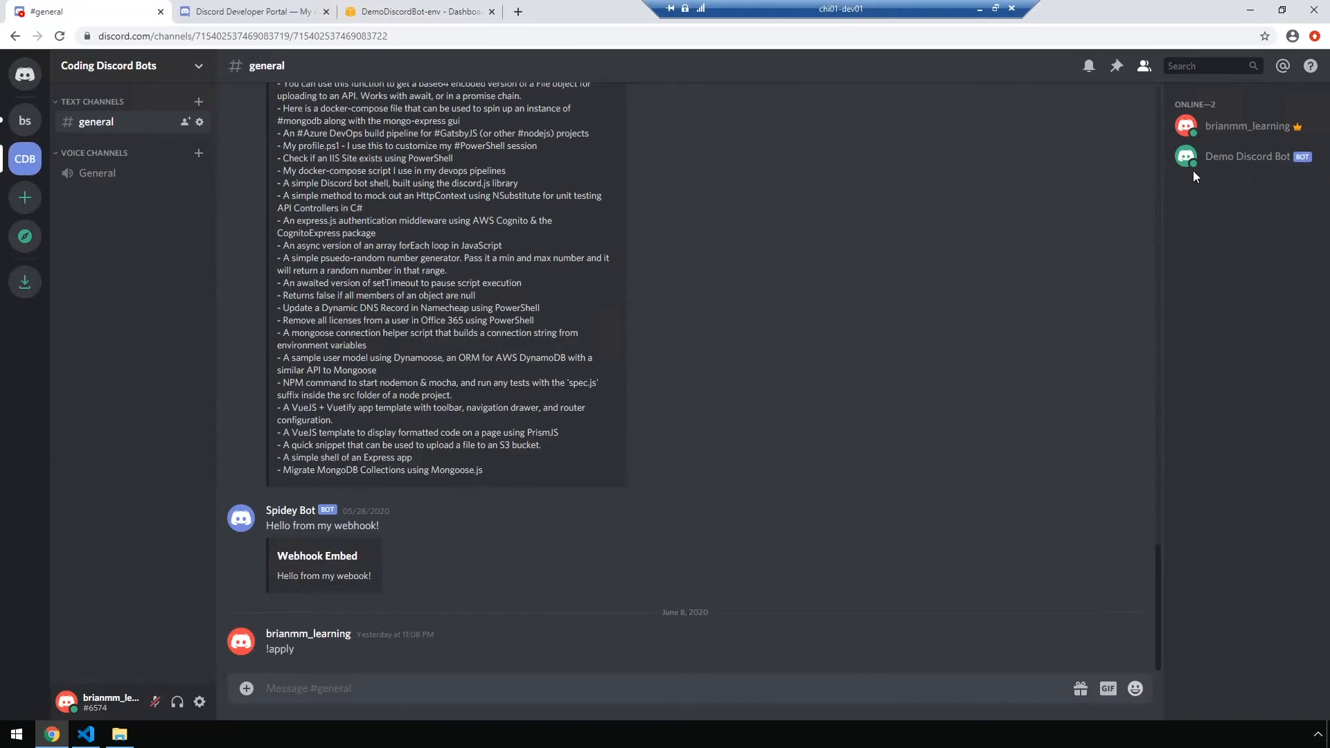
left_click(588, 688)
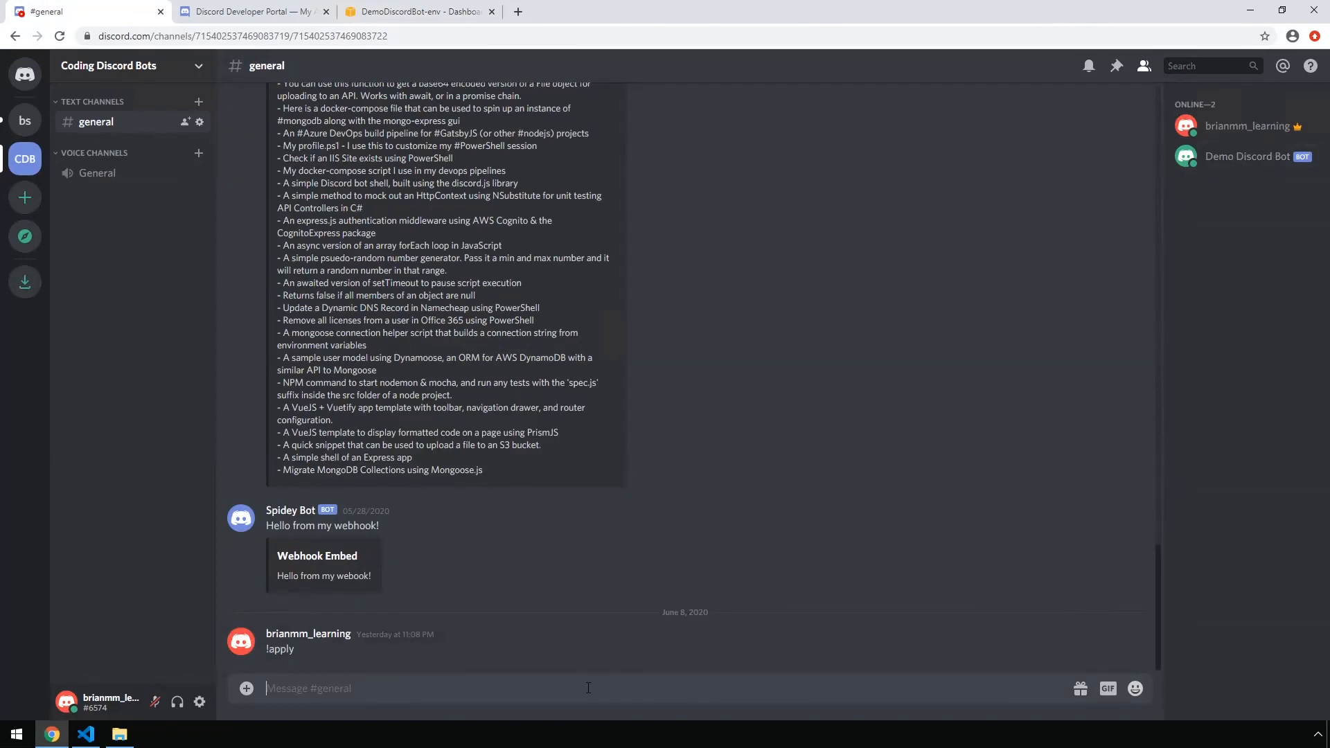
type("!hello")
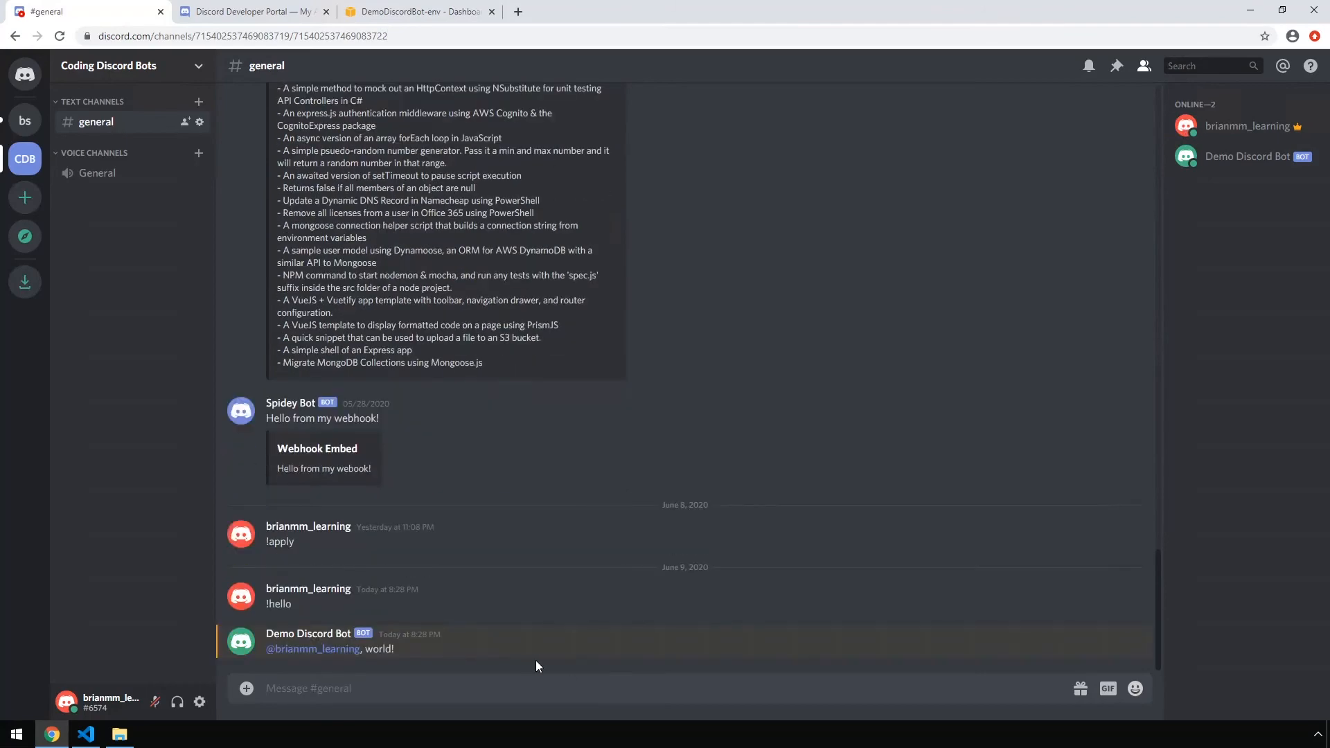
mouse_move(646, 651)
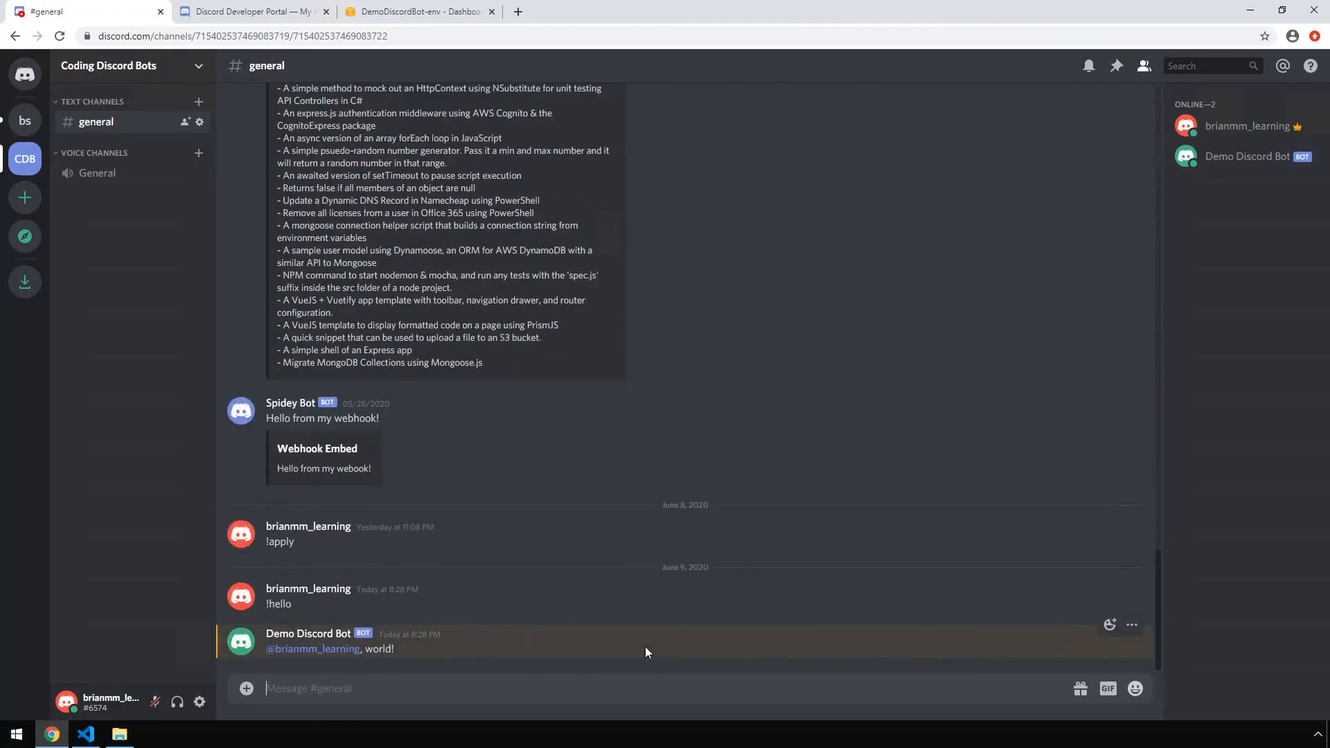
mouse_move(642, 654)
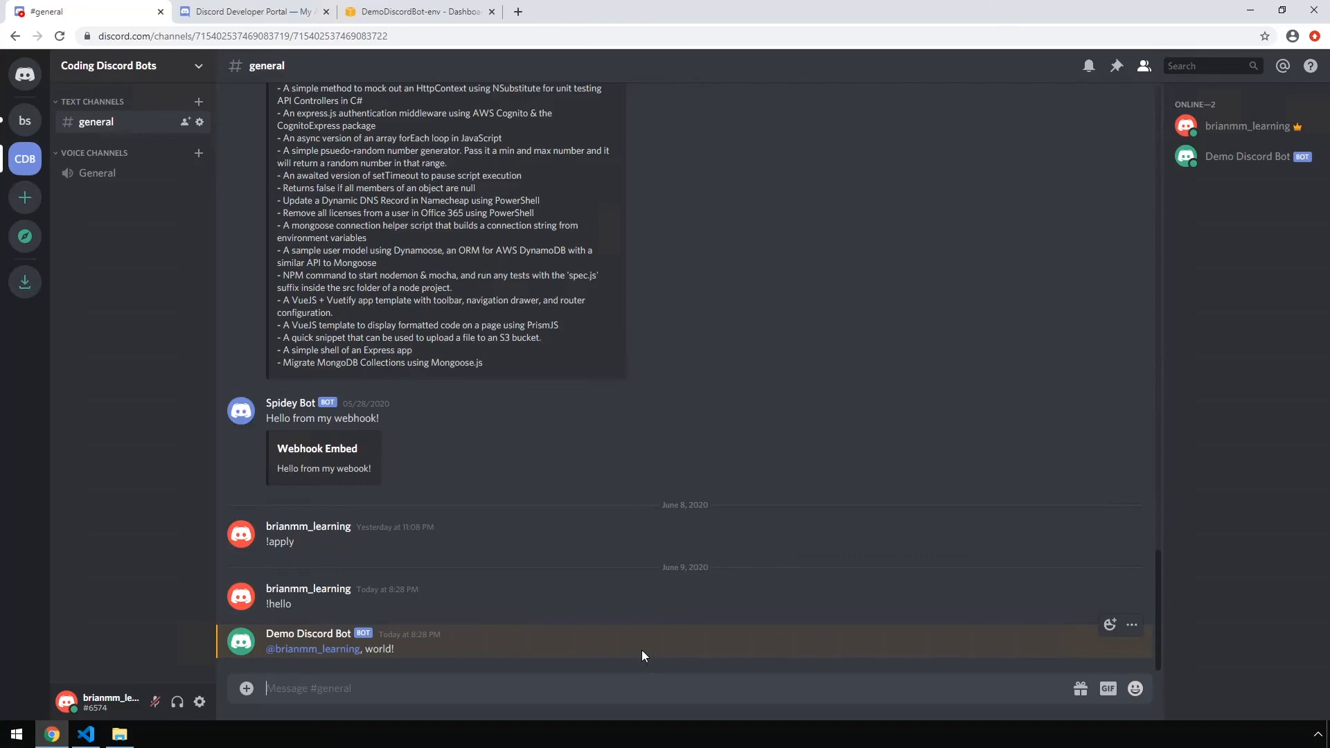
mouse_move(640, 649)
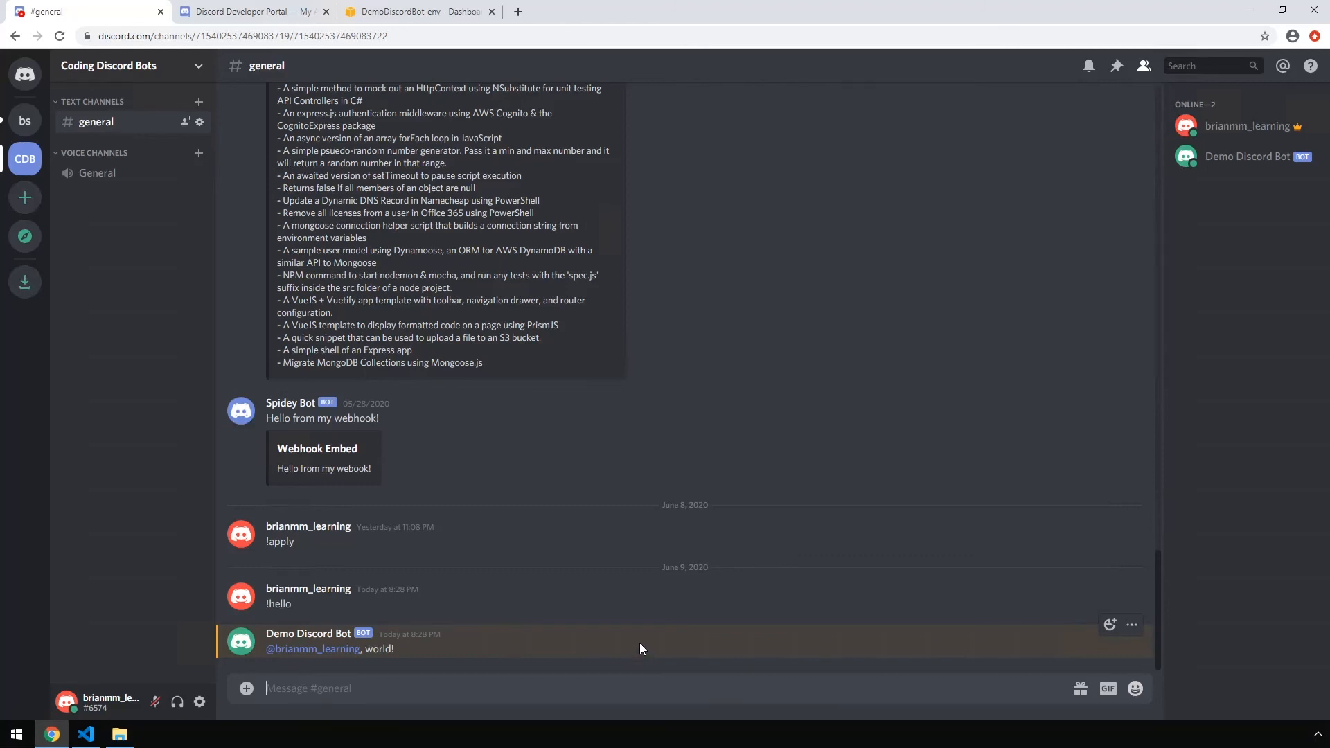